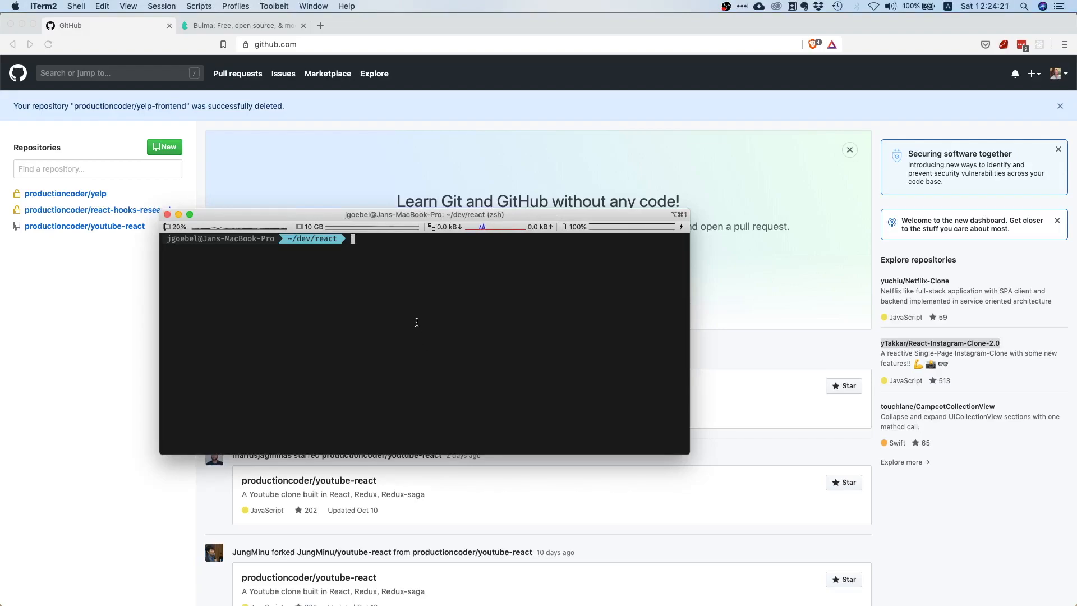
{"action": "mouse_move", "coordinate": [360, 307]}
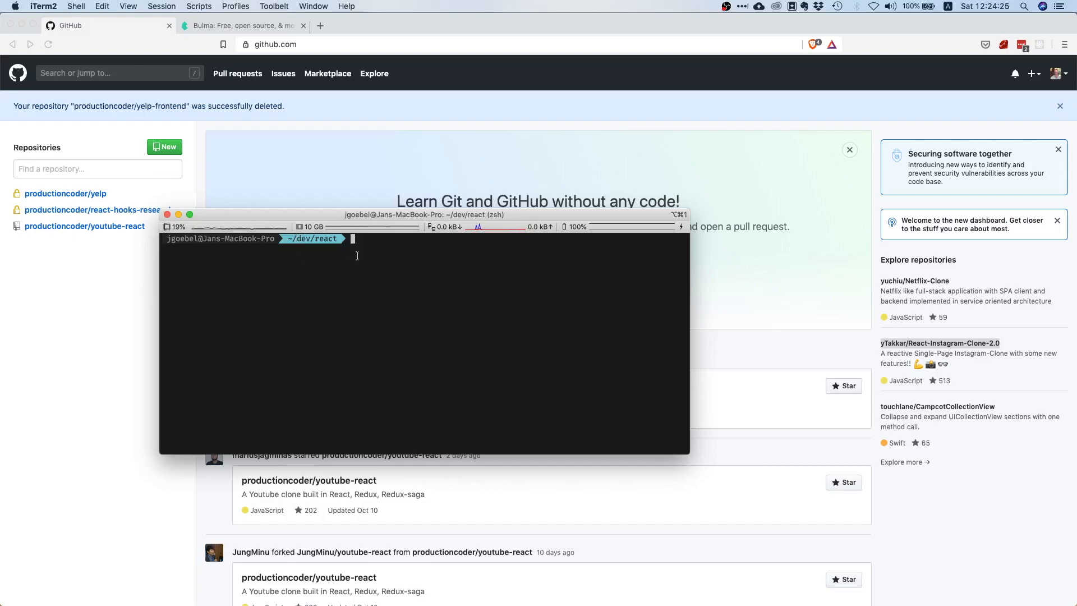
Step: Check the npm version, then run npx create-react-app yelp-frontend to scaffold the project
{"action": "type", "text": "npm -v"}
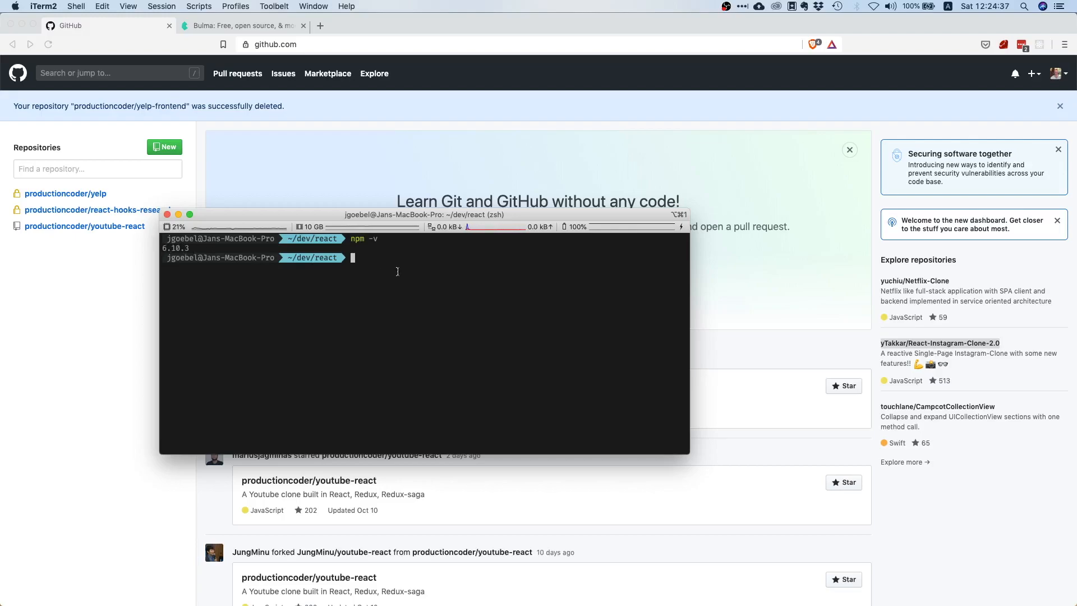
{"action": "type", "text": "npx"}
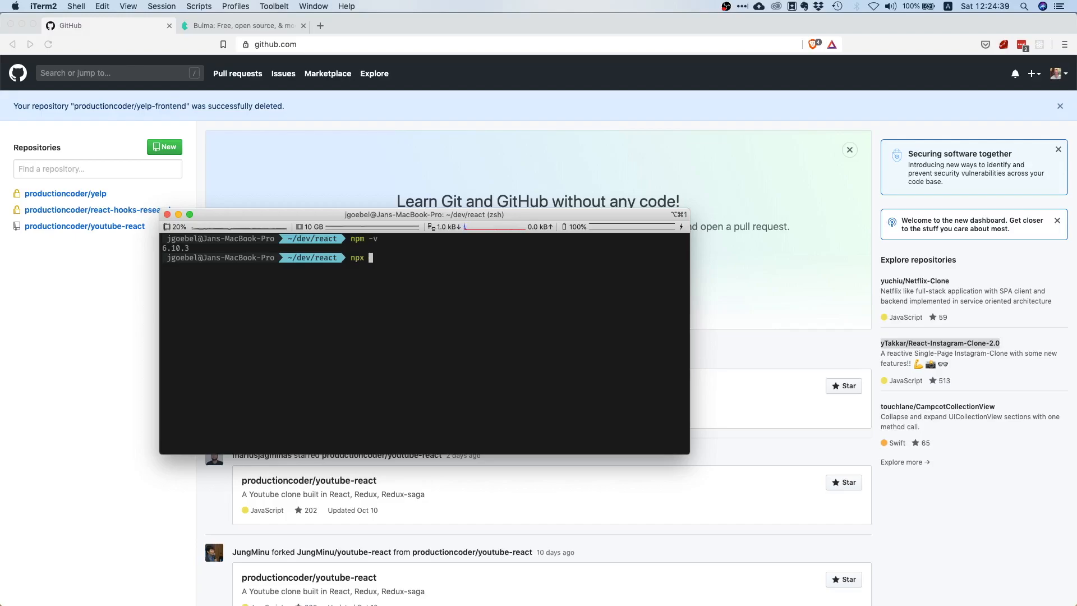
{"action": "type", "text": "create-"}
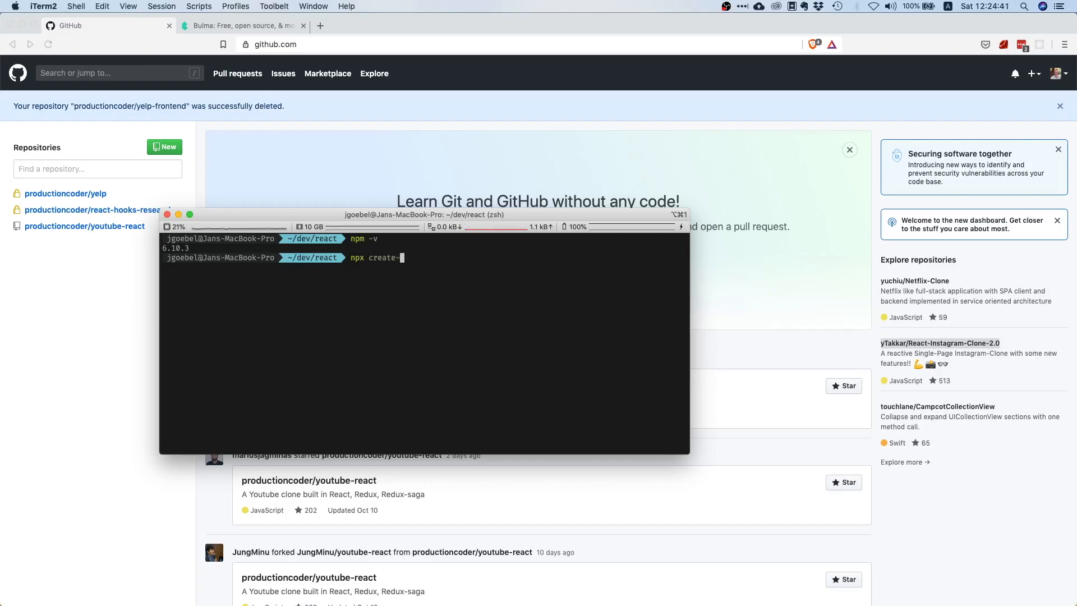
{"action": "type", "text": "react-app"}
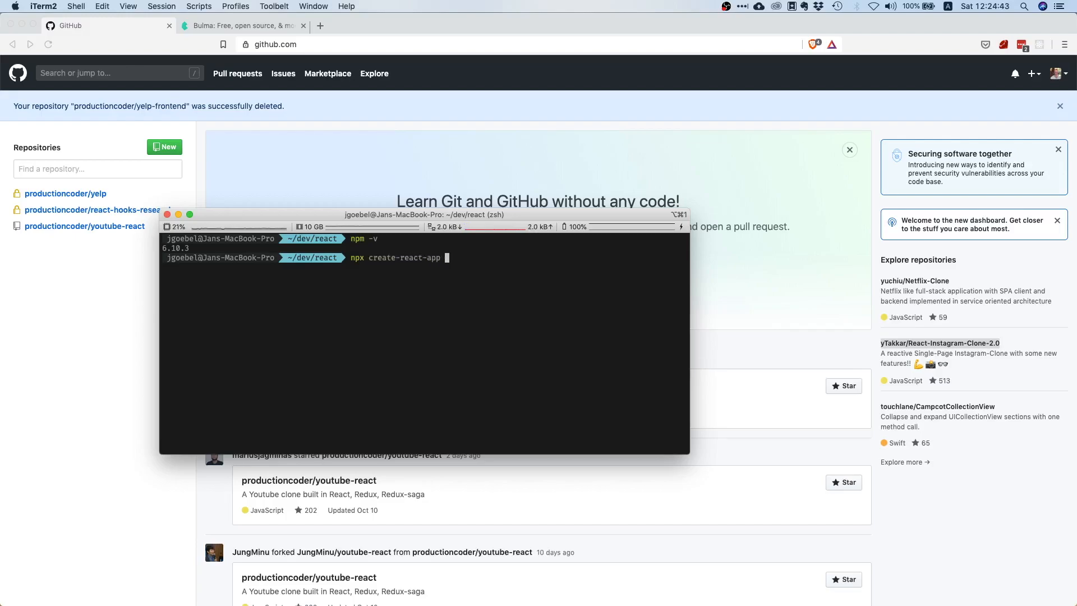
{"action": "type", "text": "yelp-"}
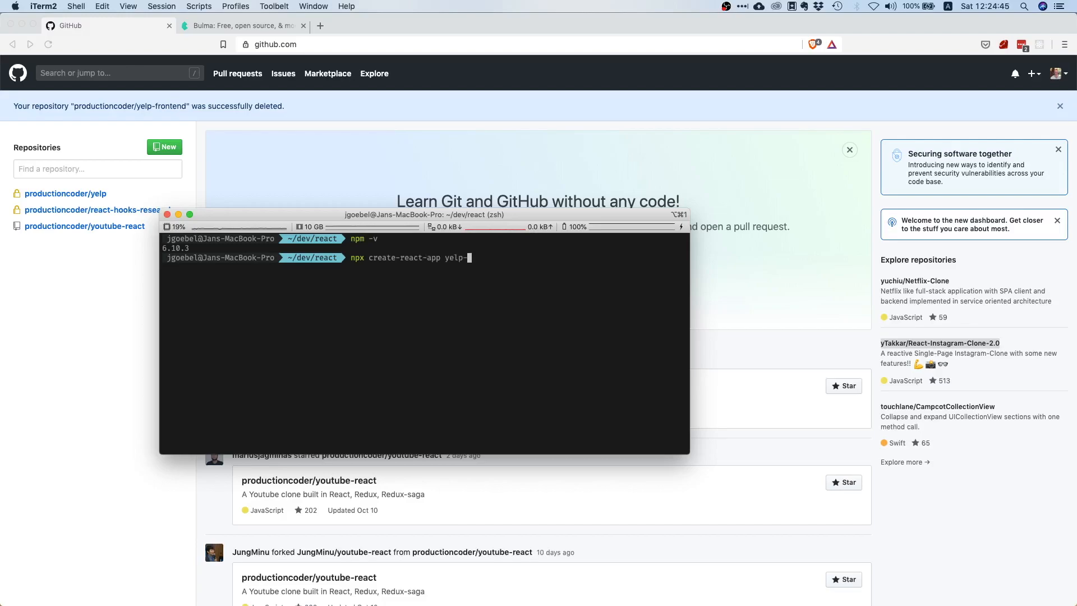
{"action": "type", "text": "frontend"}
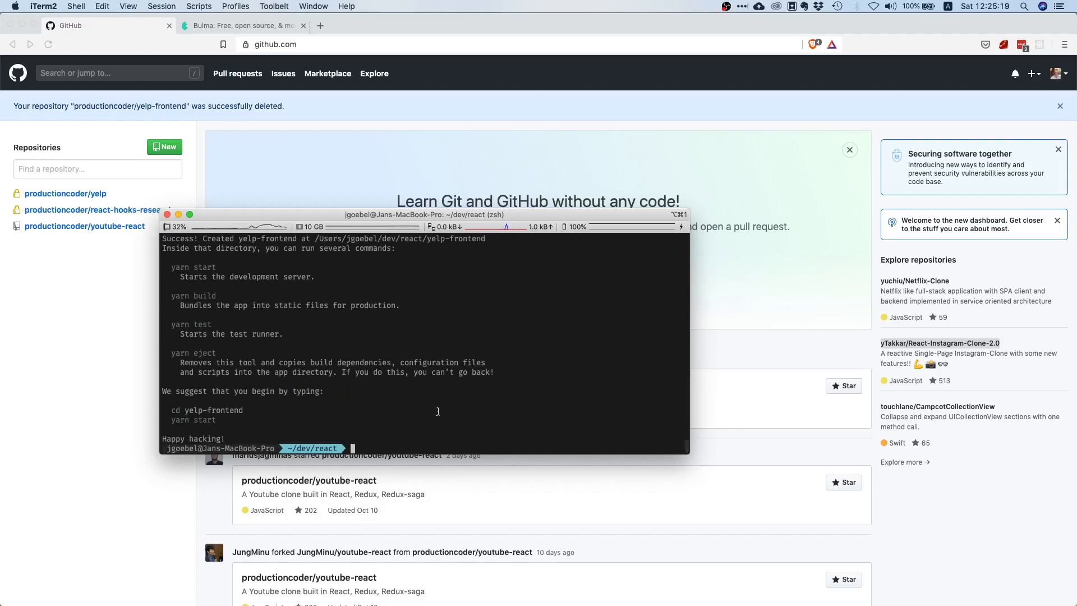
Step: cd into yelp-frontend and launch the folder in VS Code with 'code .'
{"action": "type", "text": "cd yelp-frontend"}
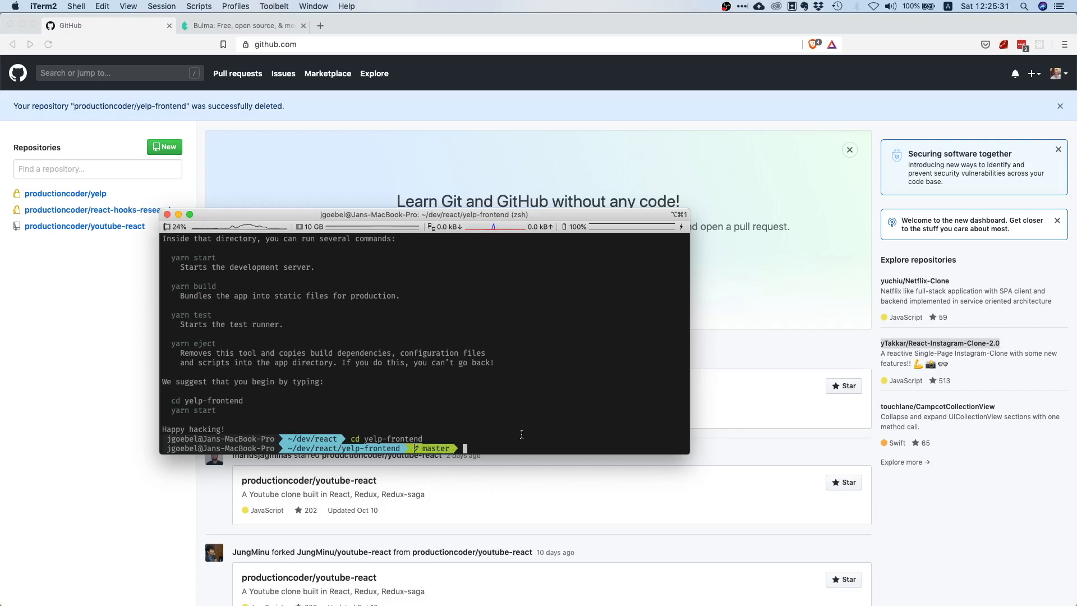
{"action": "type", "text": "code ."}
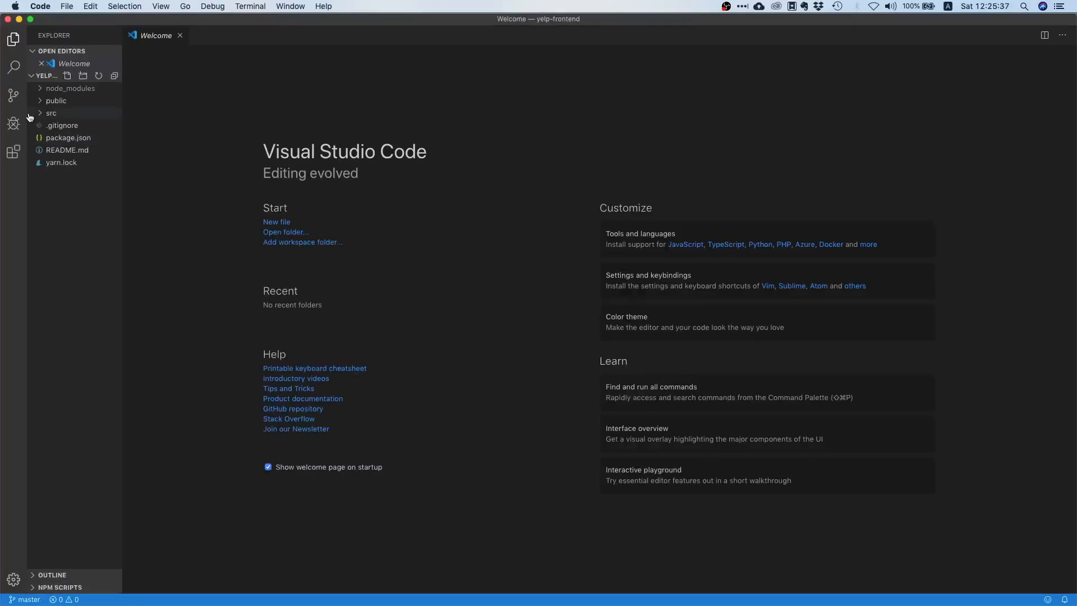
Step: Show src/App.js in the editor and start the dev server with npm start
{"action": "left_click", "coordinate": [50, 112]}
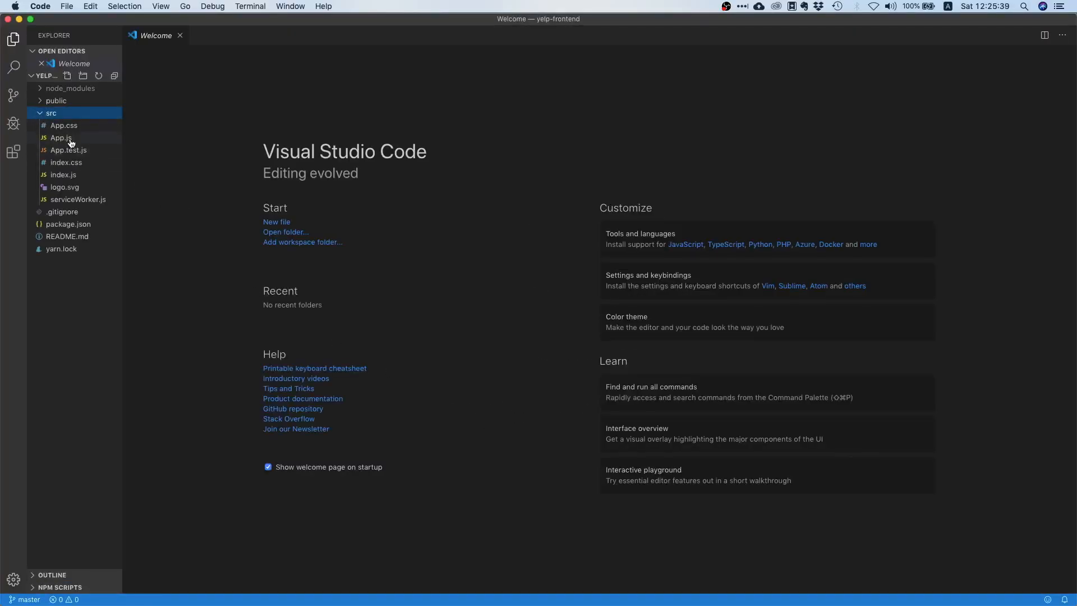
{"action": "double_click", "coordinate": [60, 137]}
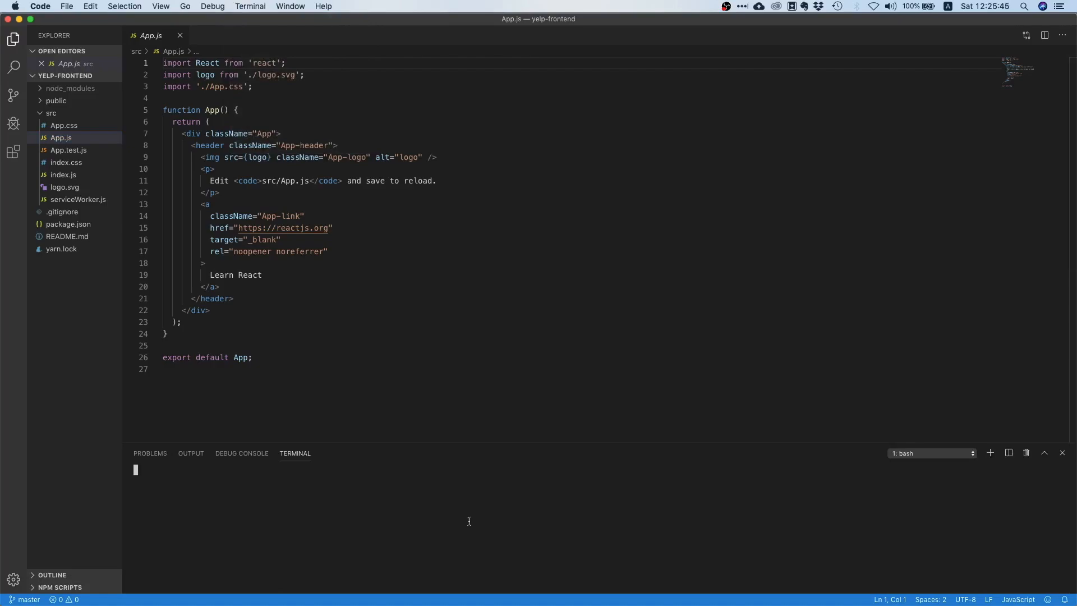
{"action": "type", "text": "npm start"}
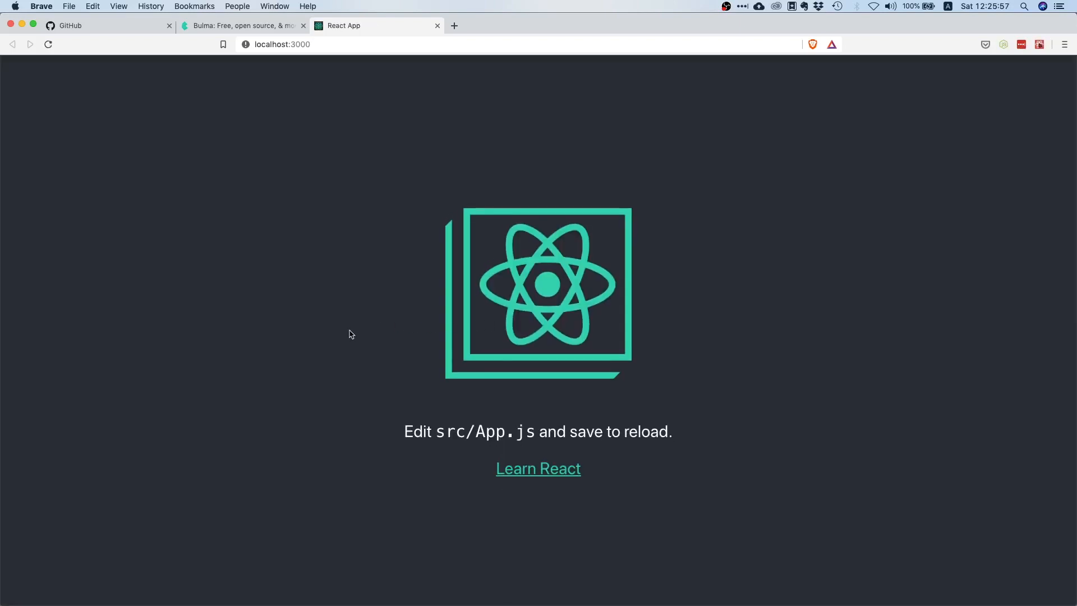
{"action": "mouse_move", "coordinate": [261, 289]}
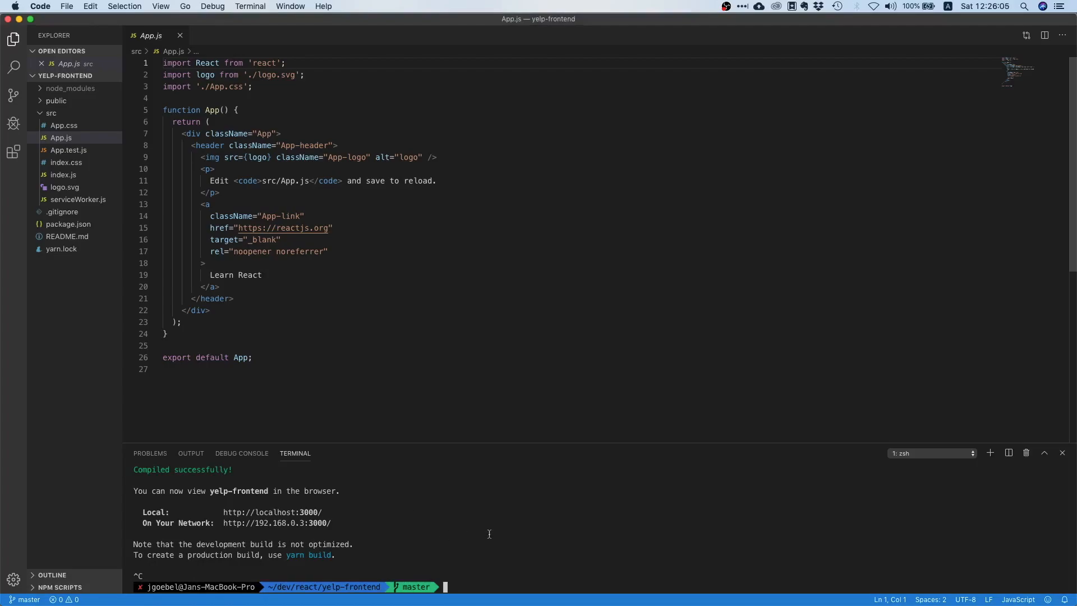
{"action": "mouse_move", "coordinate": [484, 543]}
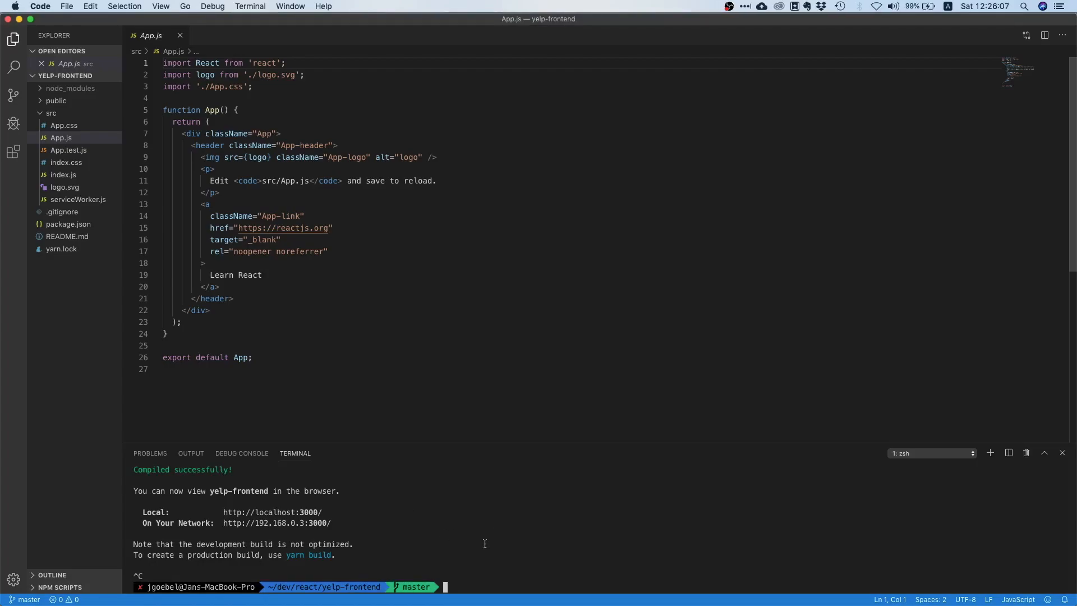
{"action": "mouse_move", "coordinate": [501, 530]}
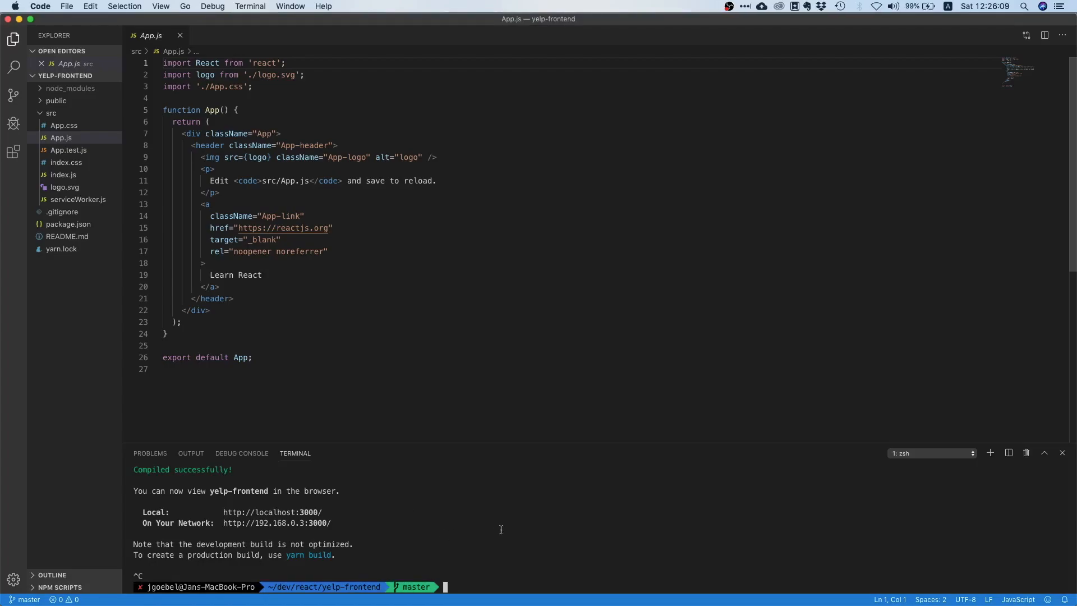
{"action": "mouse_move", "coordinate": [506, 311]}
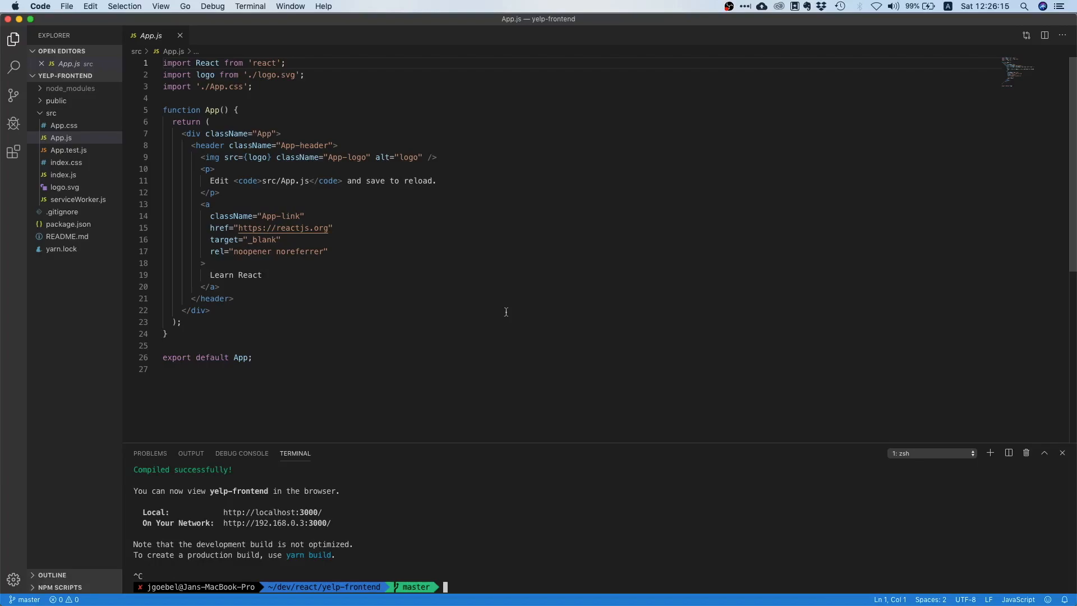
{"action": "mouse_move", "coordinate": [562, 301]}
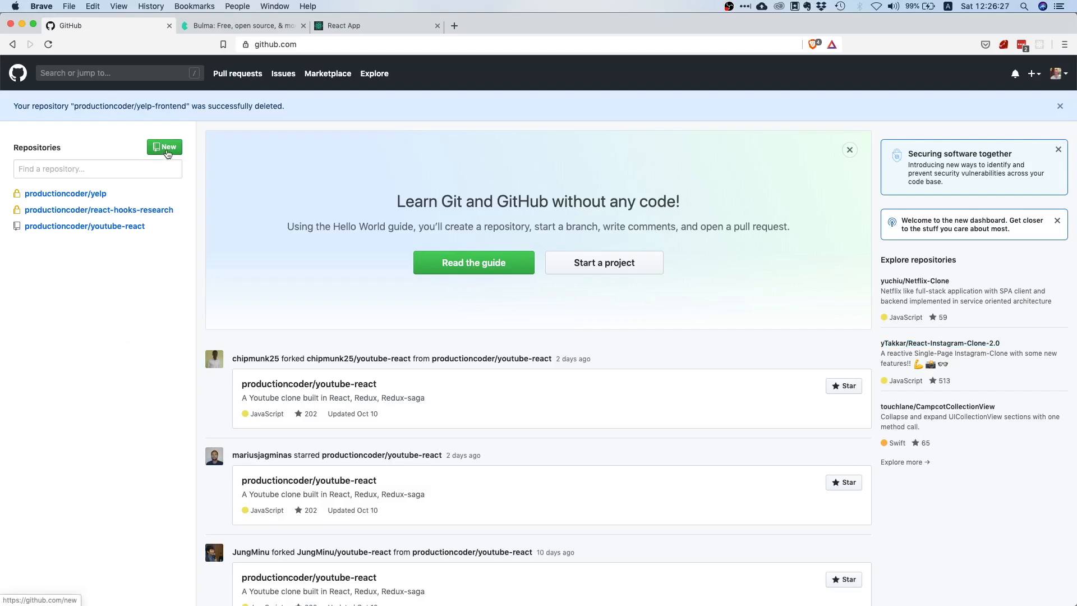
Step: Name the new repository yelp-frontend with the description 'Yelp clone in React'
{"action": "left_click", "coordinate": [165, 147]}
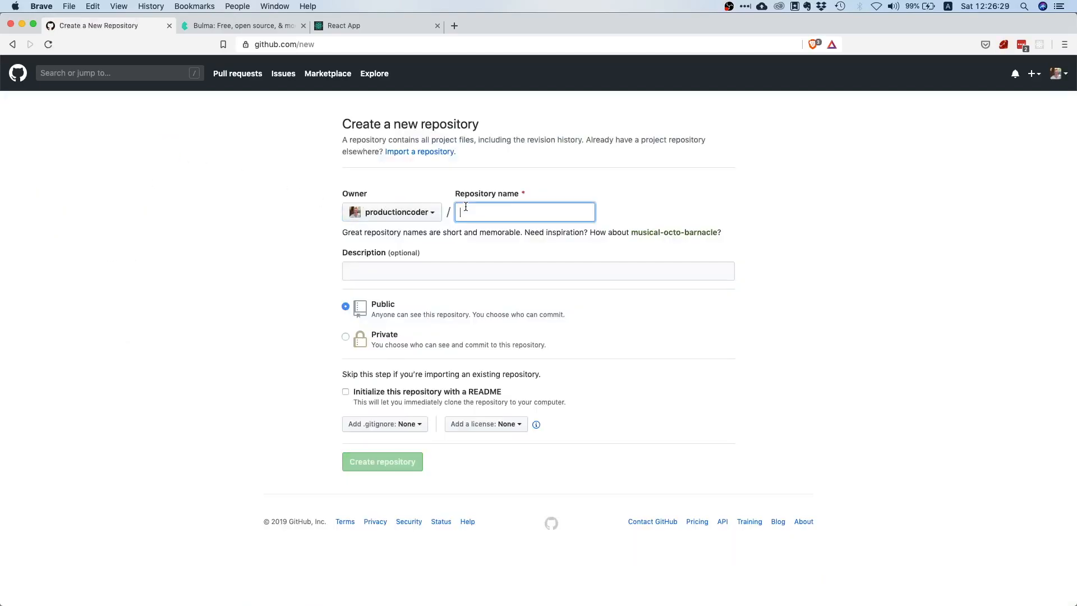
{"action": "type", "text": "yelp-frontend"}
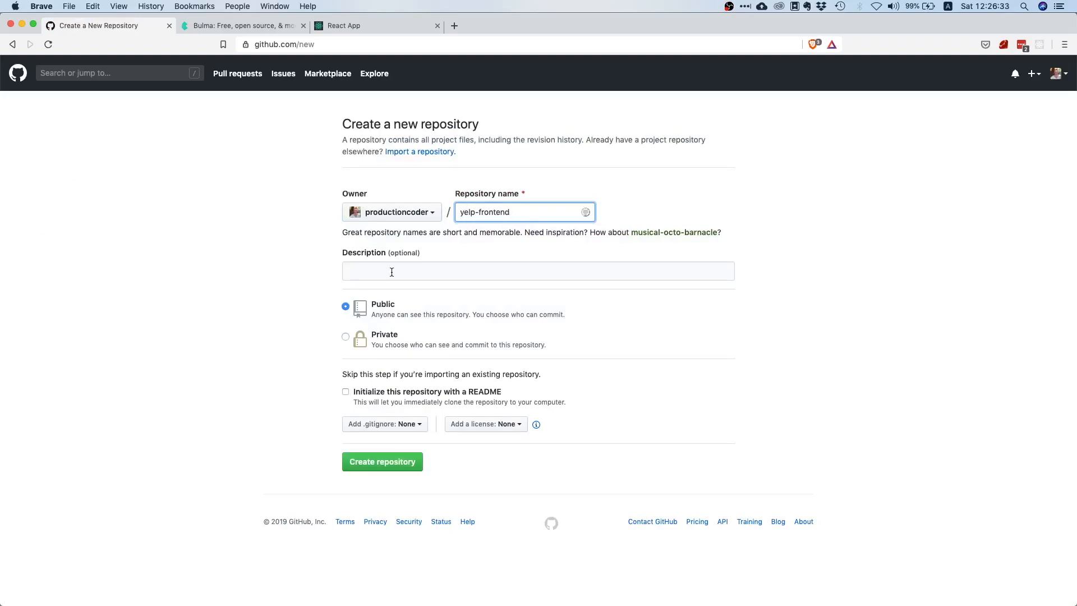
{"action": "left_click", "coordinate": [537, 270]}
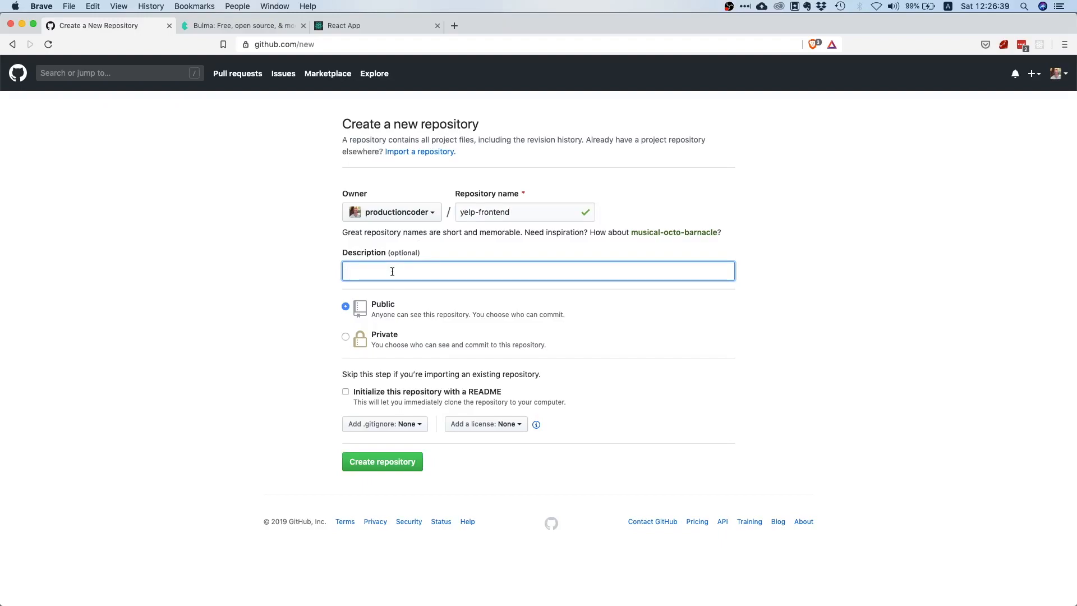
{"action": "type", "text": "Yelp clone in React"}
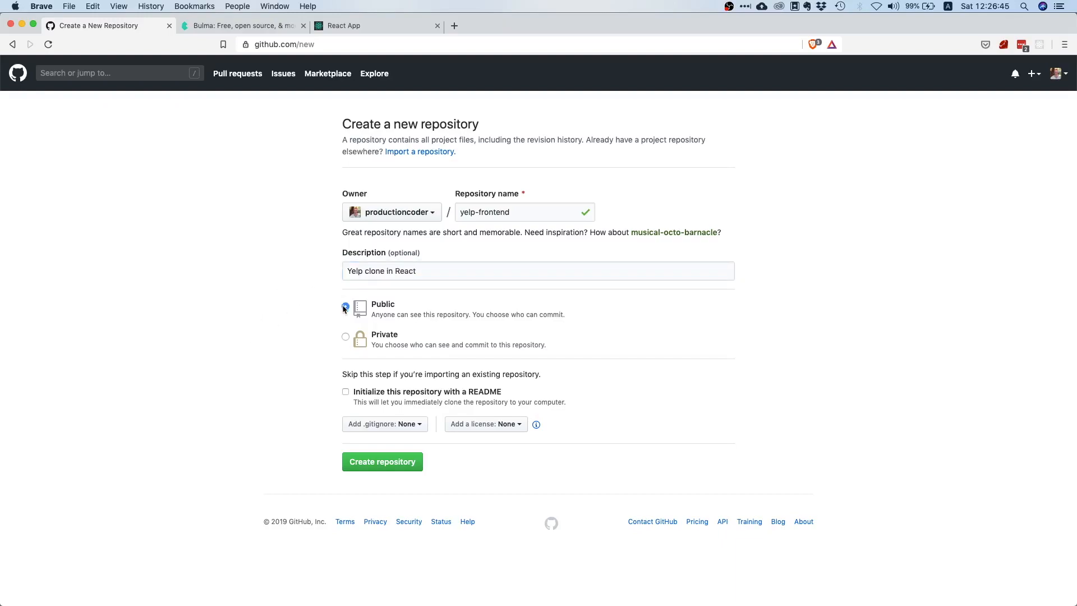
Step: Keep the repository Public and create it
{"action": "left_click", "coordinate": [346, 307]}
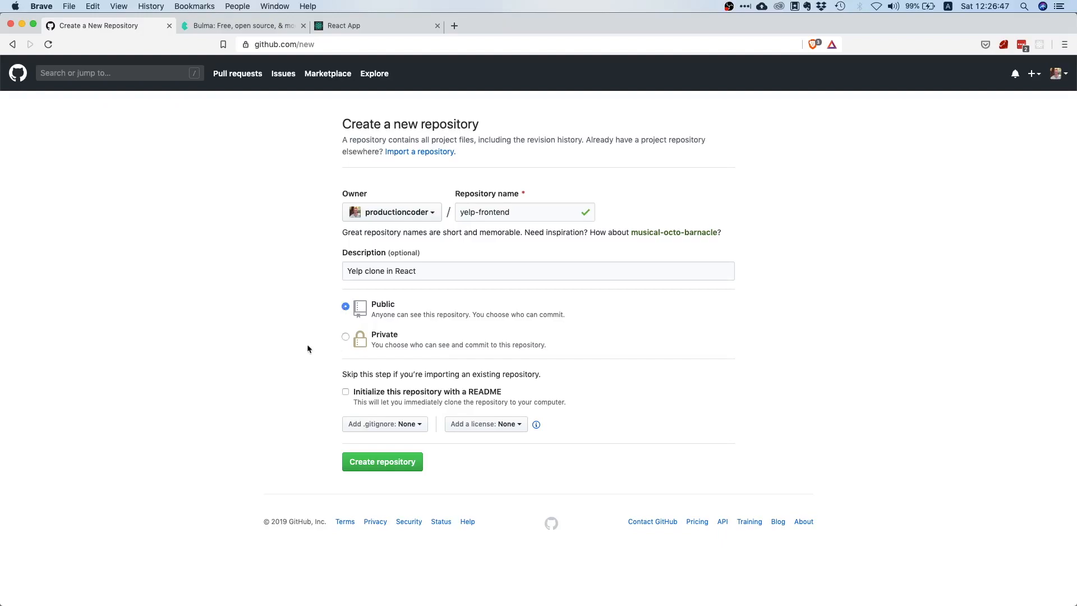
{"action": "mouse_move", "coordinate": [259, 345]}
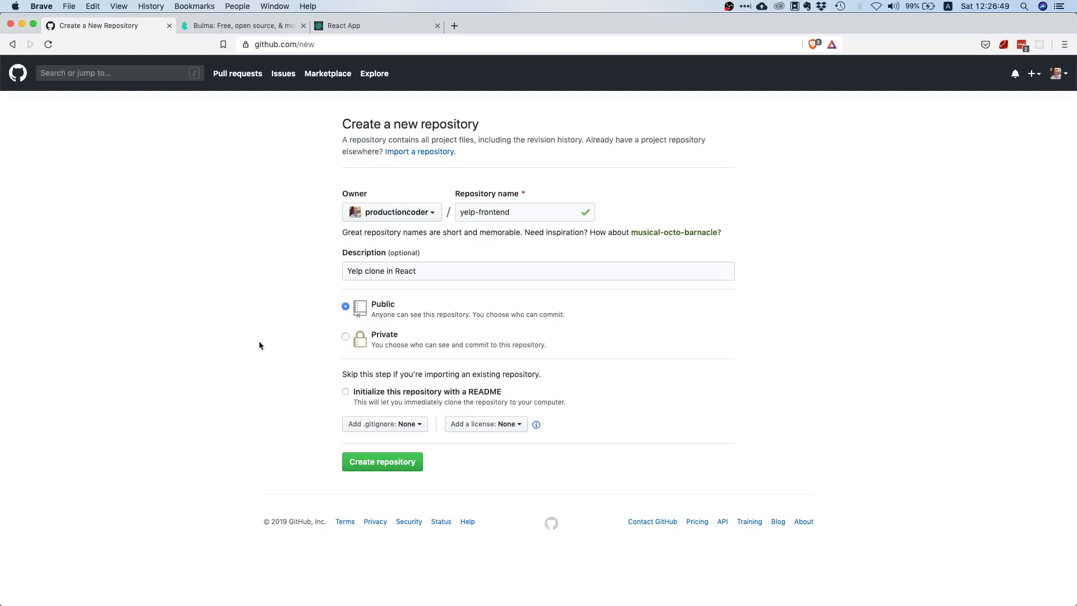
{"action": "mouse_move", "coordinate": [346, 340]}
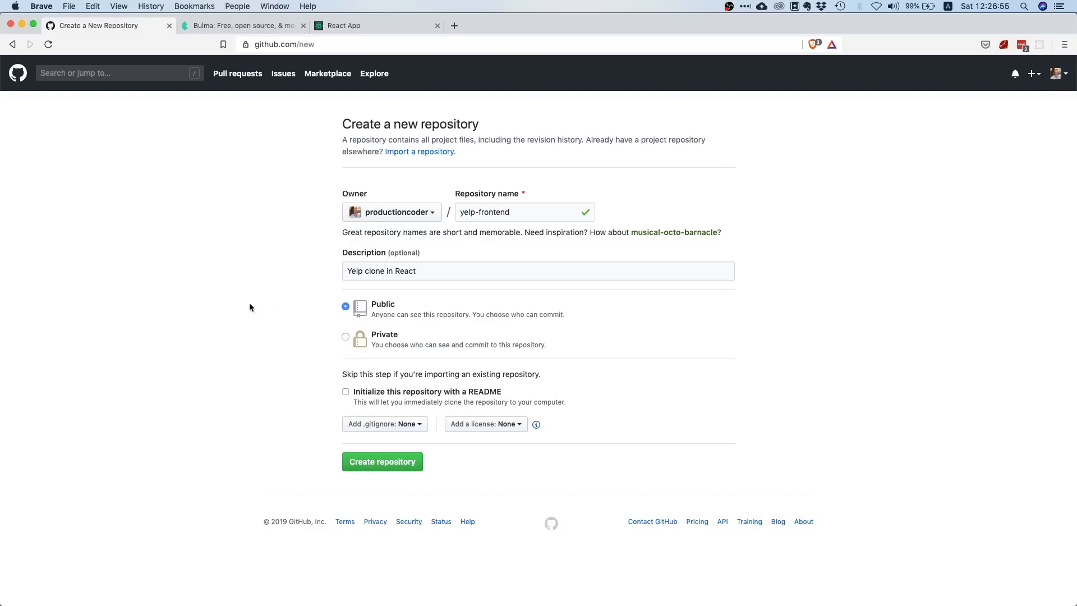
{"action": "mouse_move", "coordinate": [300, 310]}
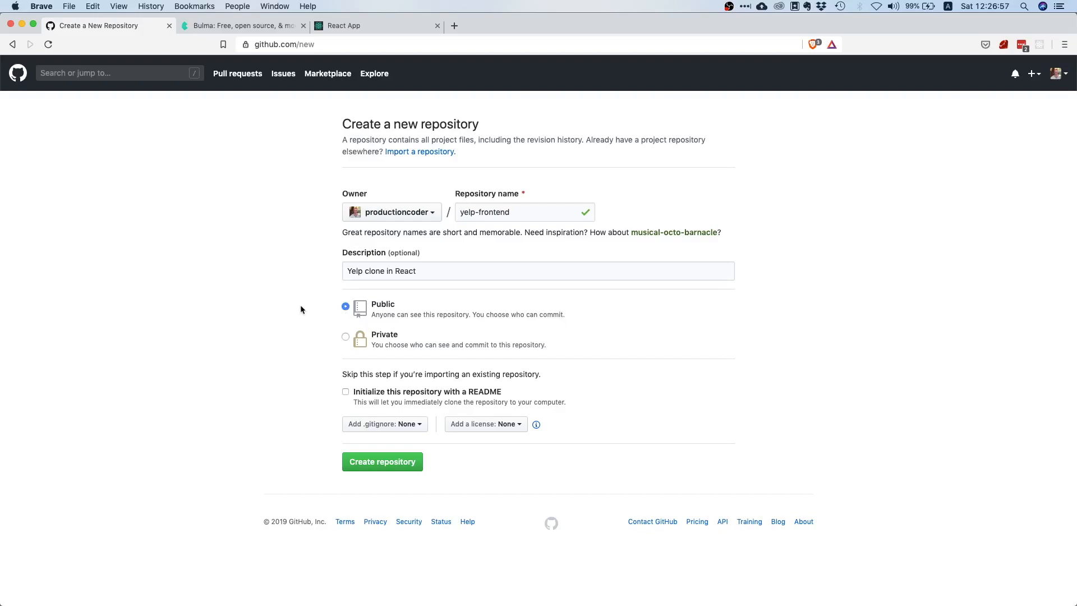
{"action": "mouse_move", "coordinate": [313, 310]}
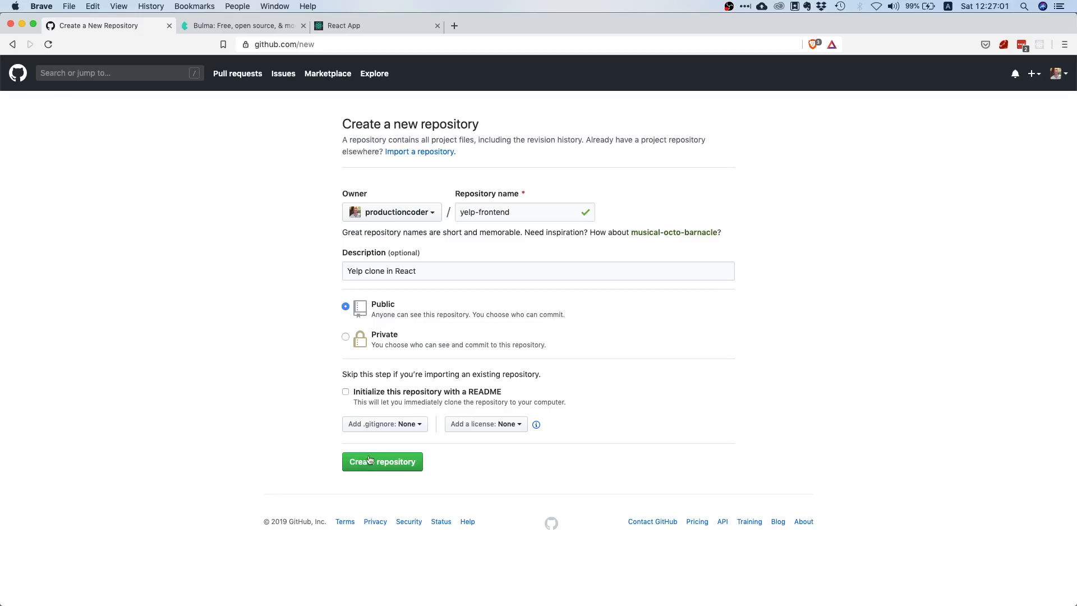
{"action": "left_click", "coordinate": [382, 461]}
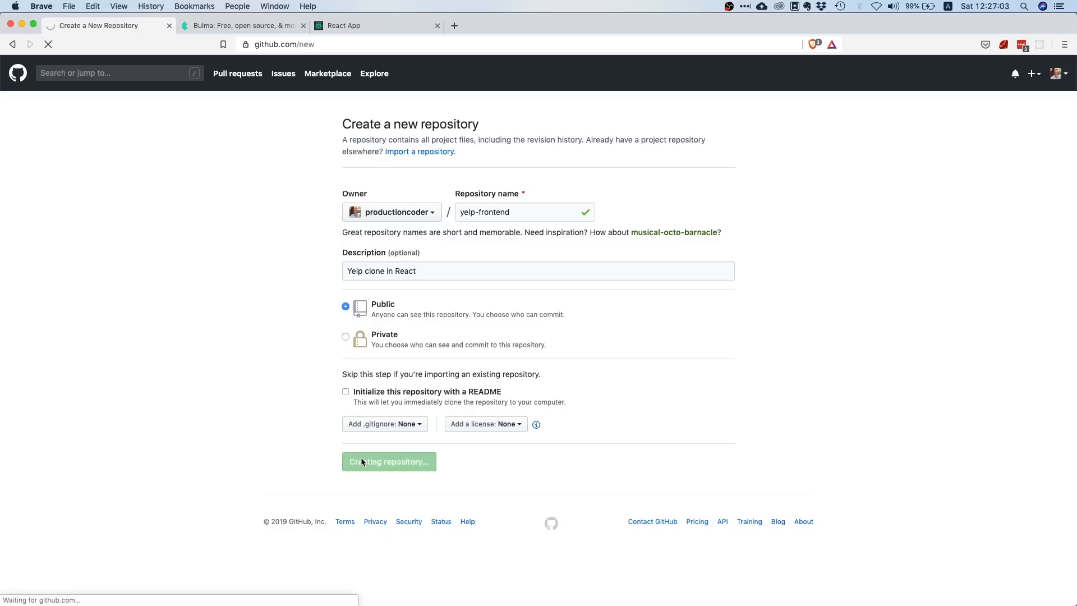
{"action": "left_click", "coordinate": [389, 461]}
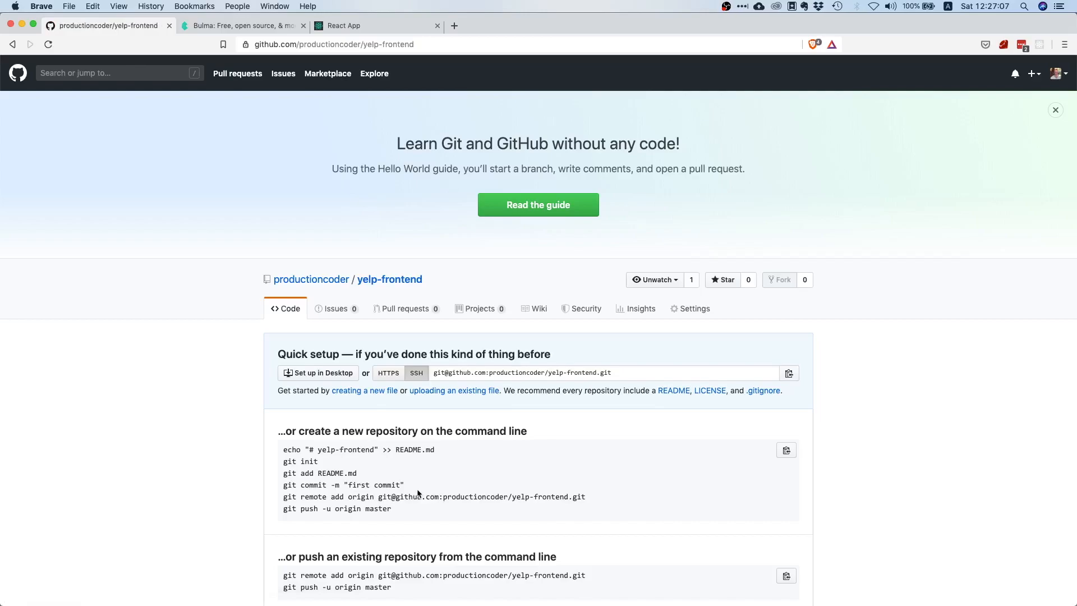
Step: Link the local project to the GitHub repo by running the copied 'git remote add origin' command
{"action": "left_click", "coordinate": [1056, 108]}
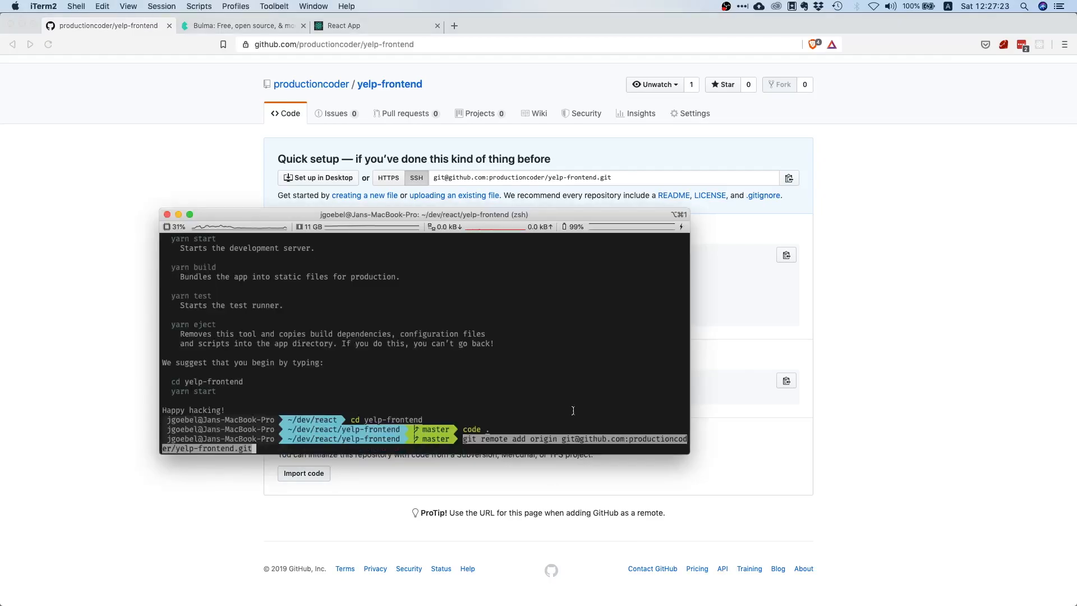
{"action": "key", "text": "enter"}
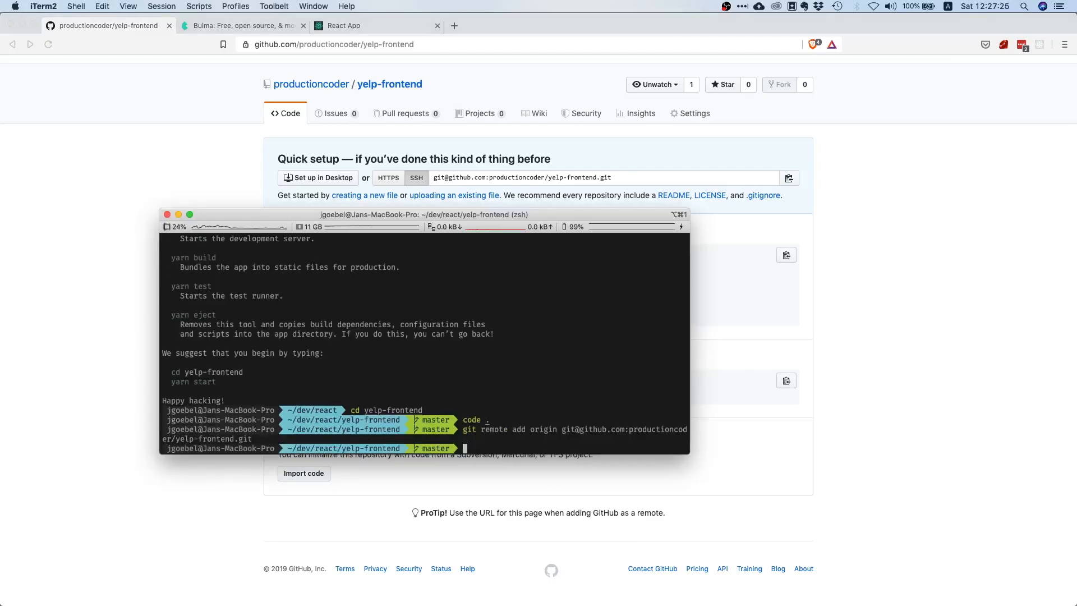
{"action": "mouse_move", "coordinate": [818, 520]}
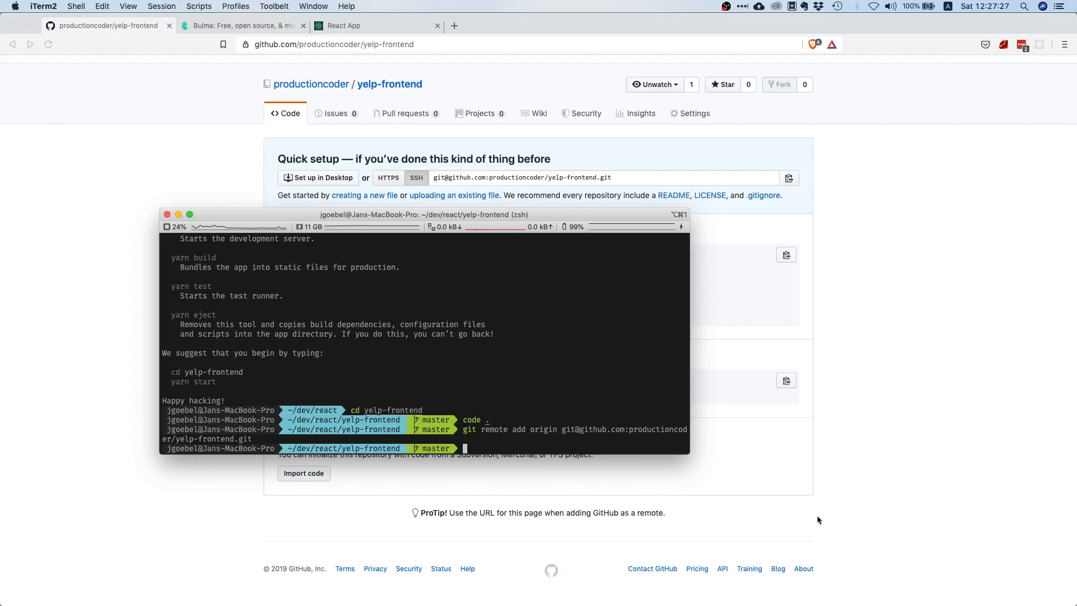
{"action": "mouse_move", "coordinate": [747, 492]}
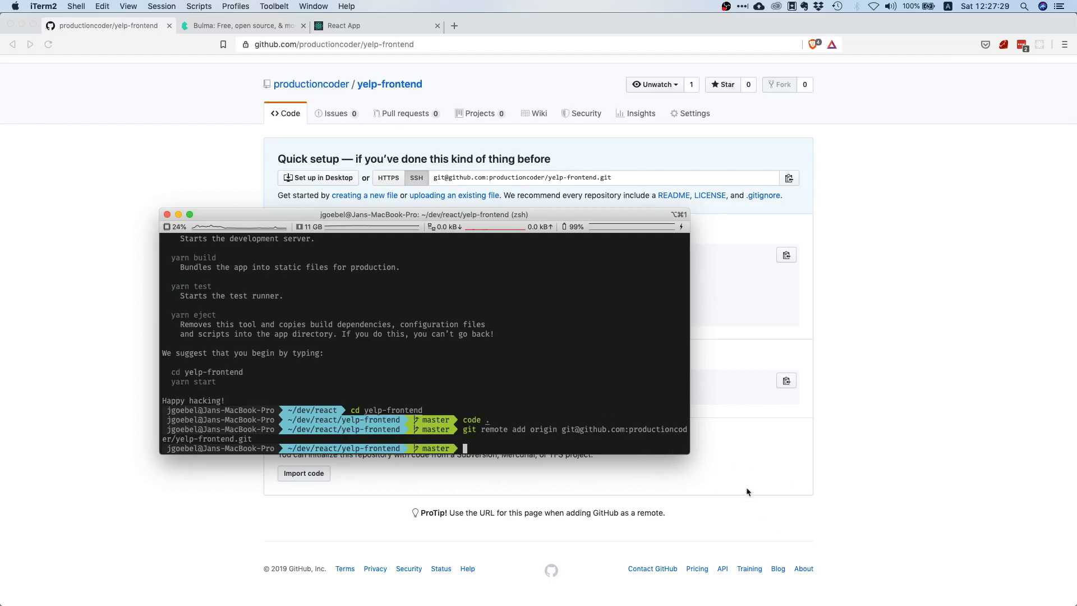
{"action": "mouse_move", "coordinate": [840, 502]}
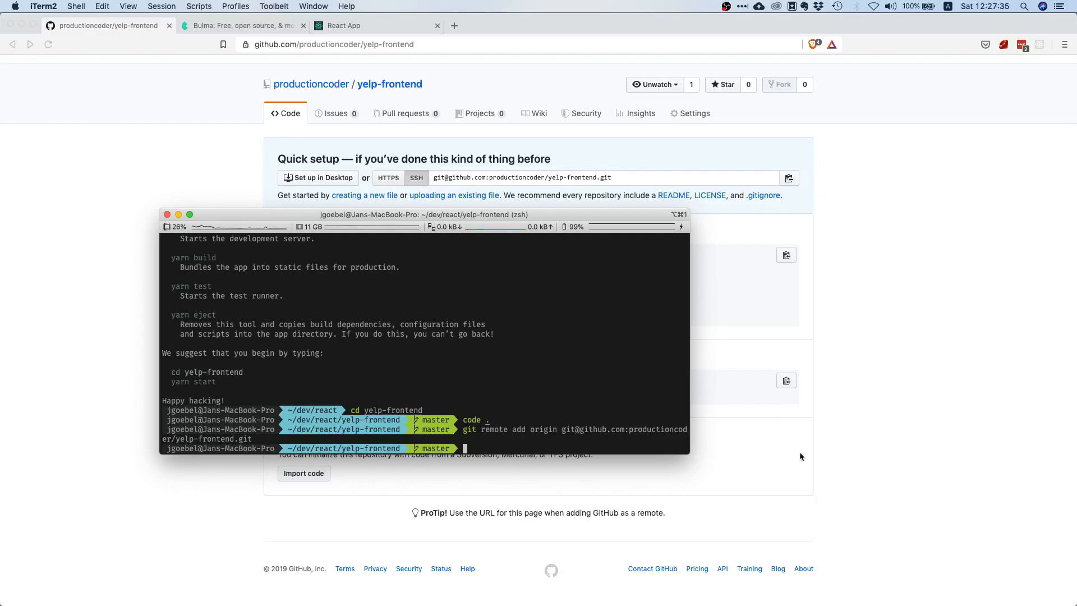
{"action": "mouse_move", "coordinate": [818, 441]}
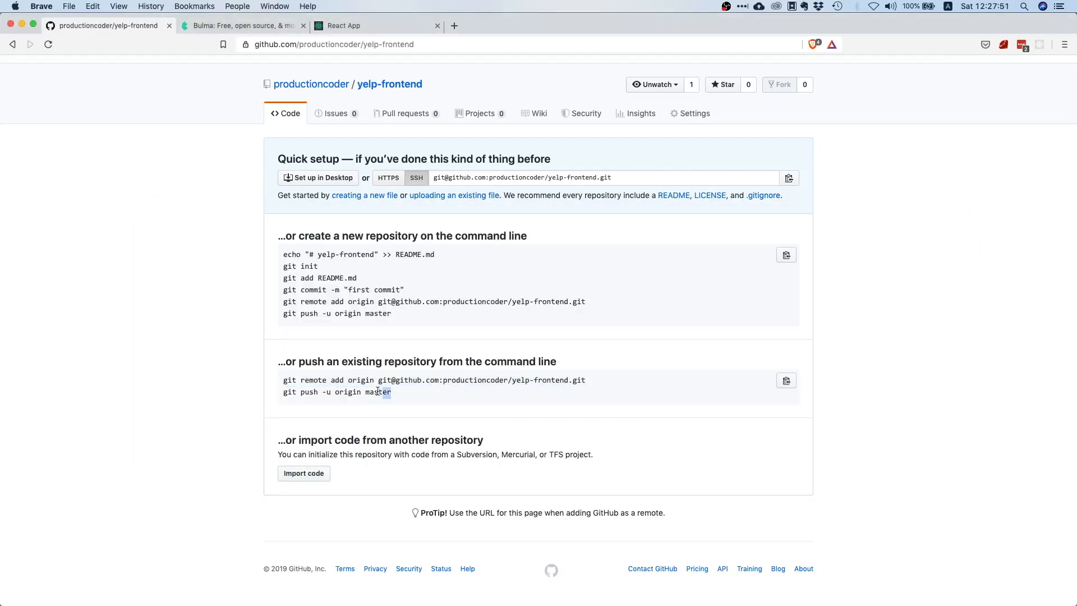
Step: Push the master branch upstream with 'git push -u origin master'
{"action": "triple_click", "coordinate": [336, 391]}
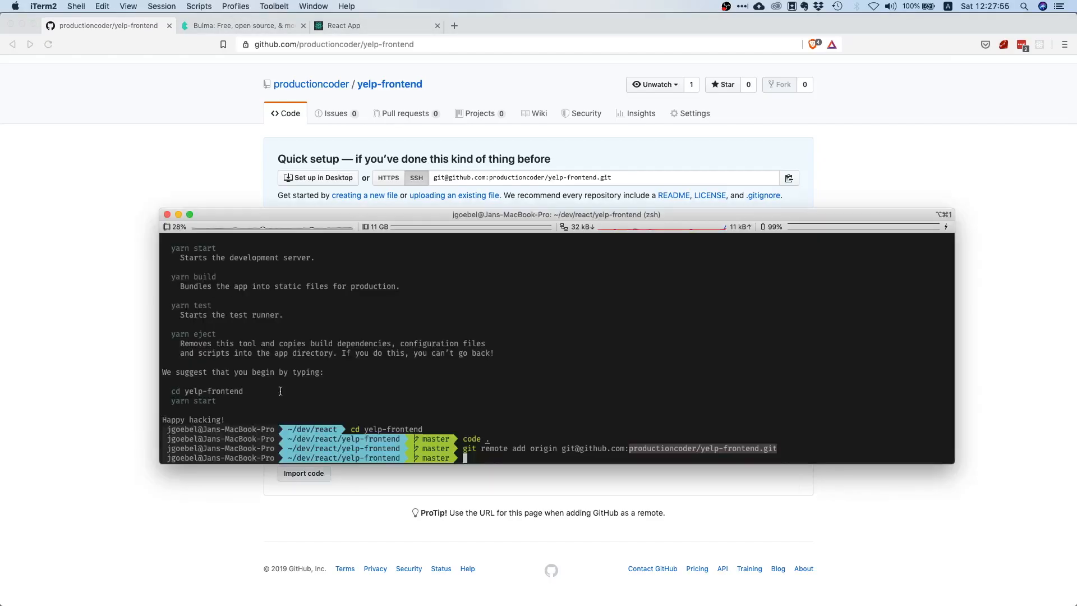
{"action": "type", "text": "git push -u origin master"}
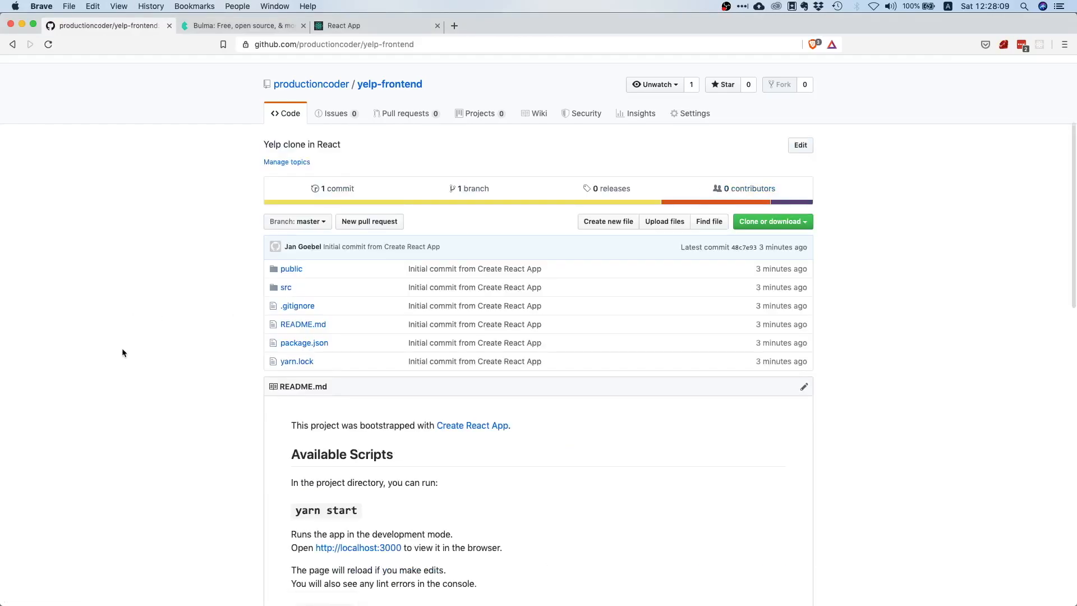
{"action": "scroll", "scroll_direction": "down", "scroll_amount": 3}
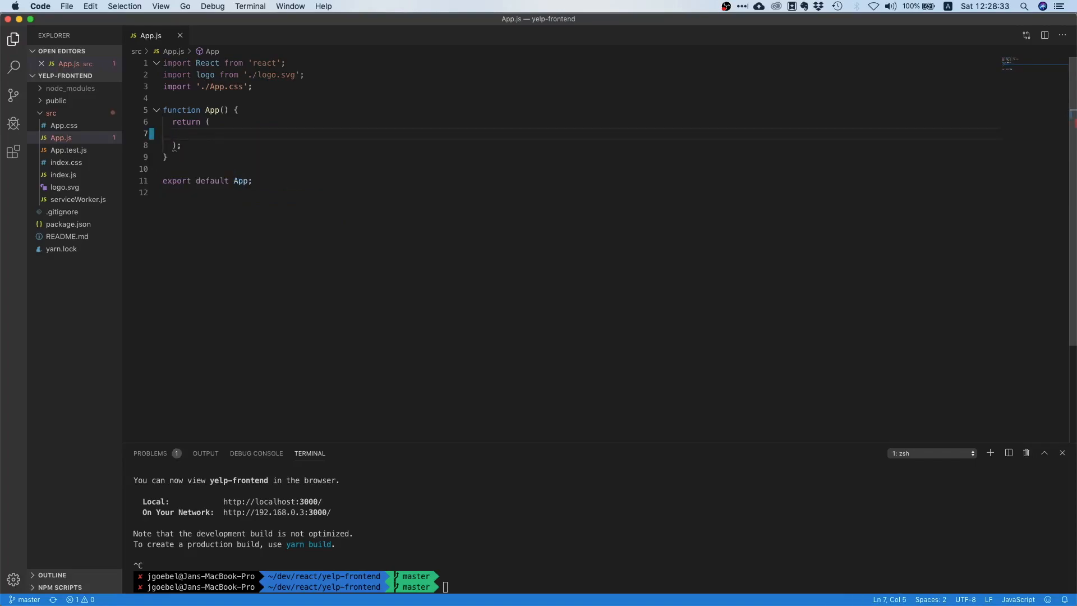
Step: Make App.js return <p>Test</p> and move App.css to the Trash
{"action": "type", "text": "<p>Test</p>"}
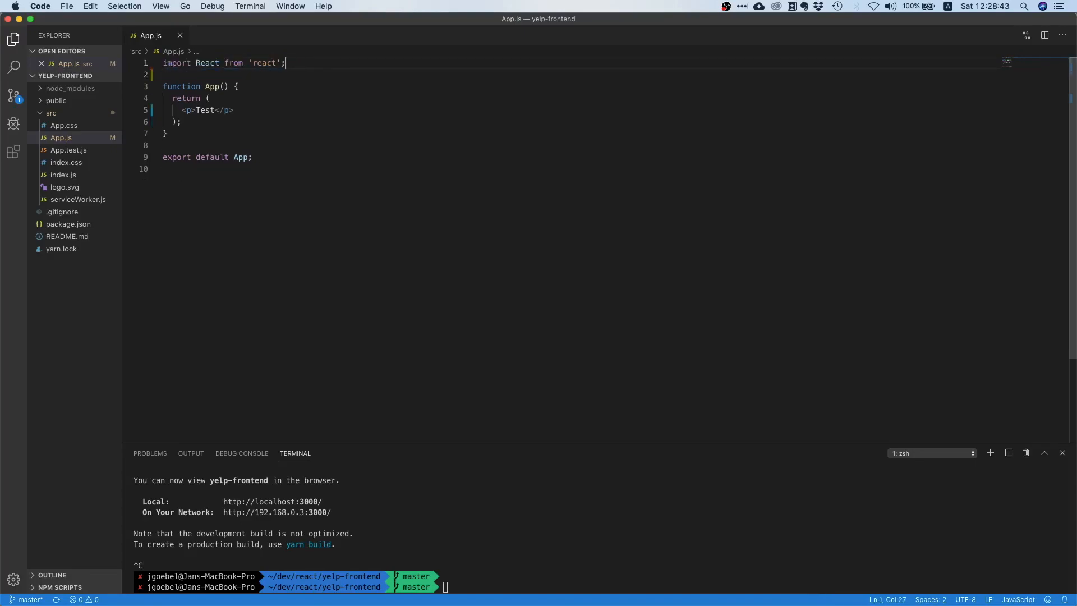
{"action": "left_click", "coordinate": [64, 199]}
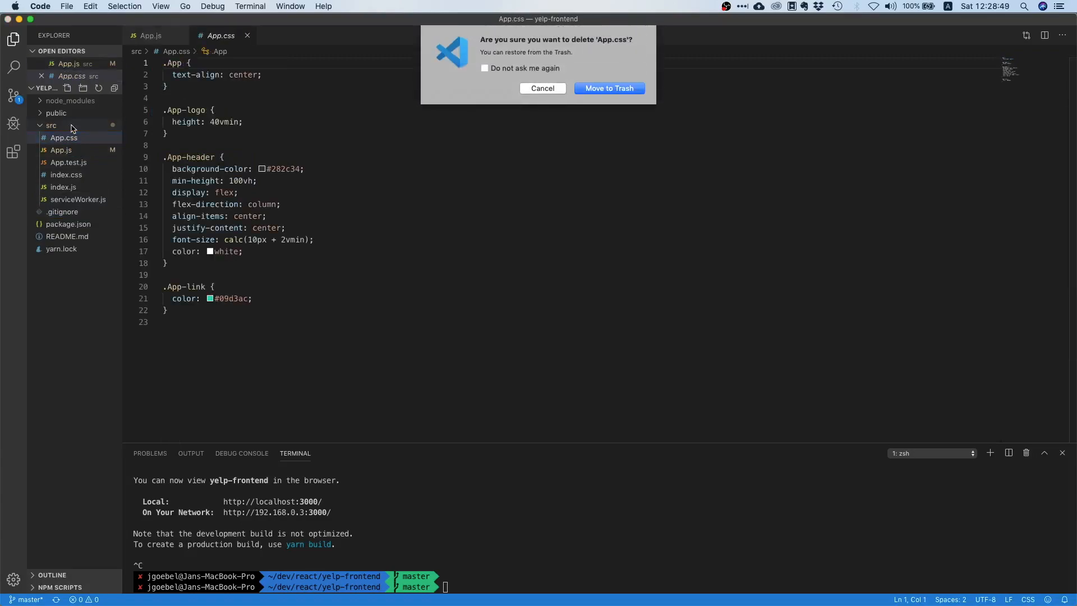
{"action": "left_click", "coordinate": [607, 87]}
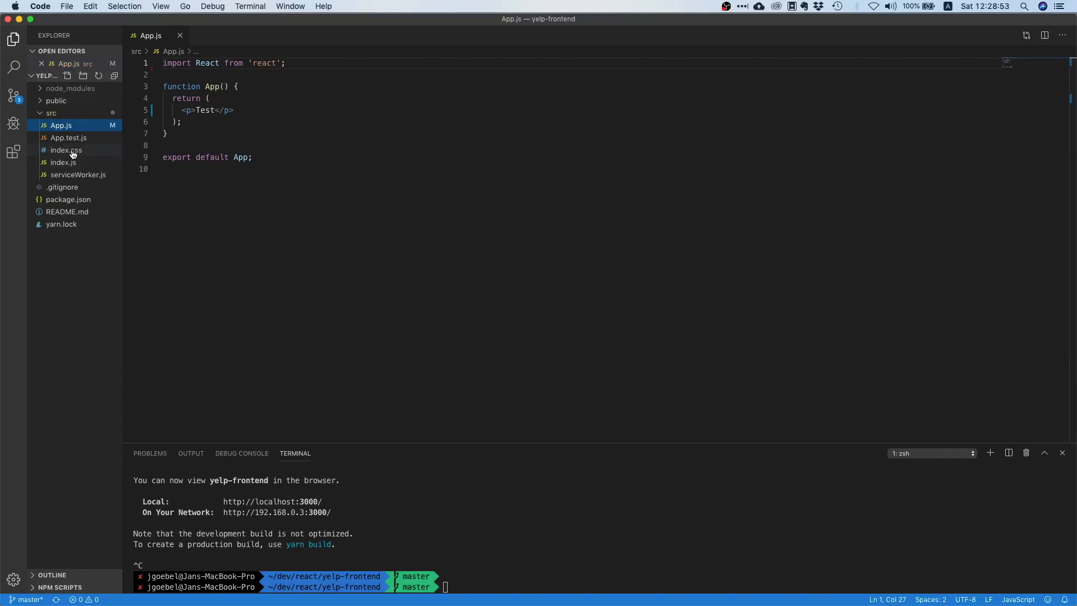
{"action": "mouse_move", "coordinate": [66, 149]}
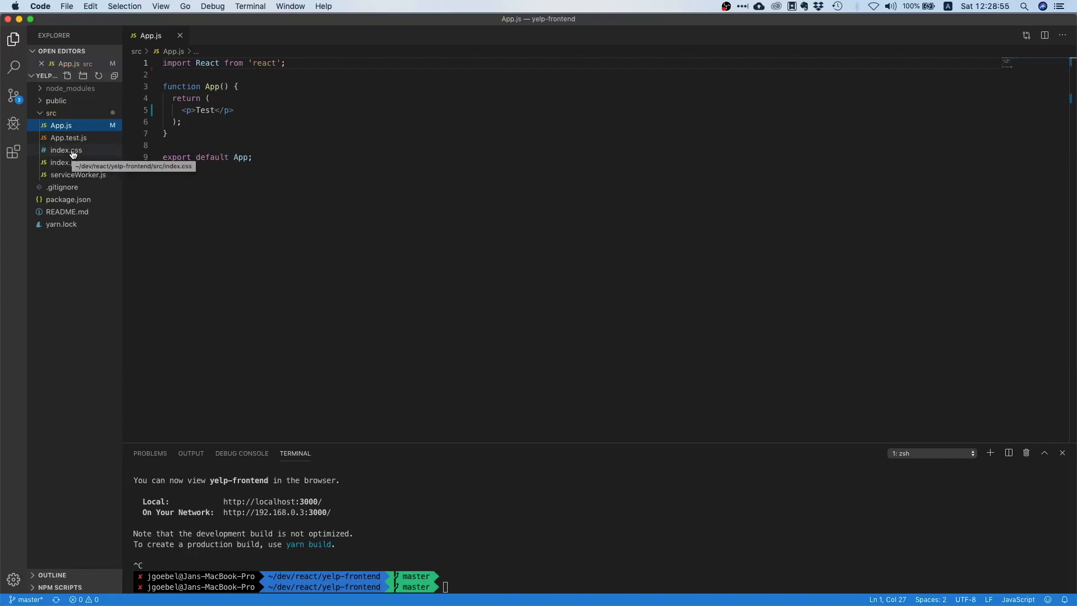
Step: Remove the index.css import from index.js and delete index.css
{"action": "left_click", "coordinate": [58, 162]}
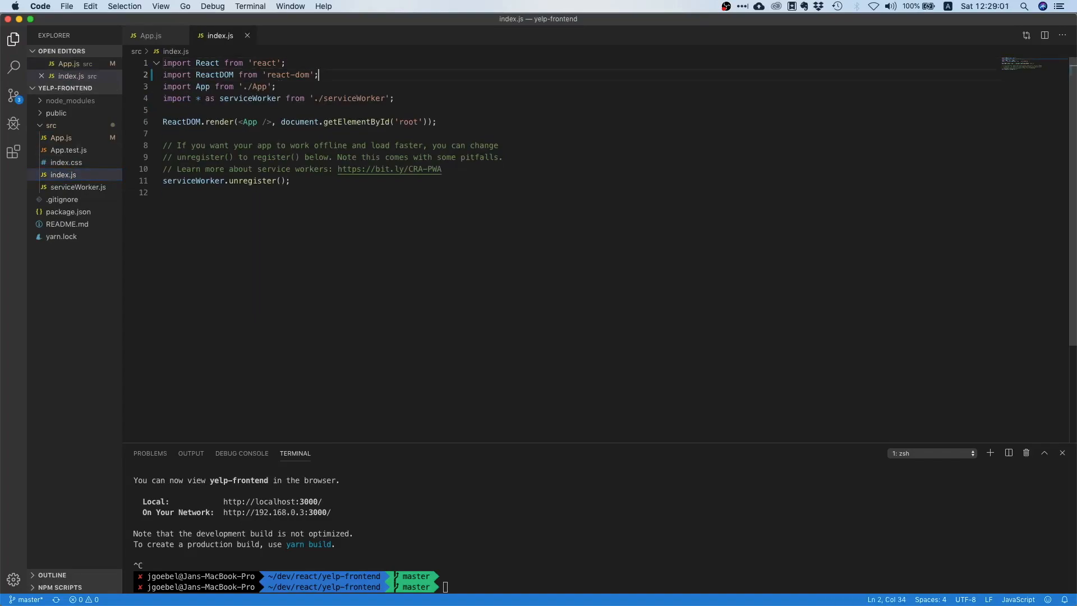
{"action": "left_click", "coordinate": [66, 175]}
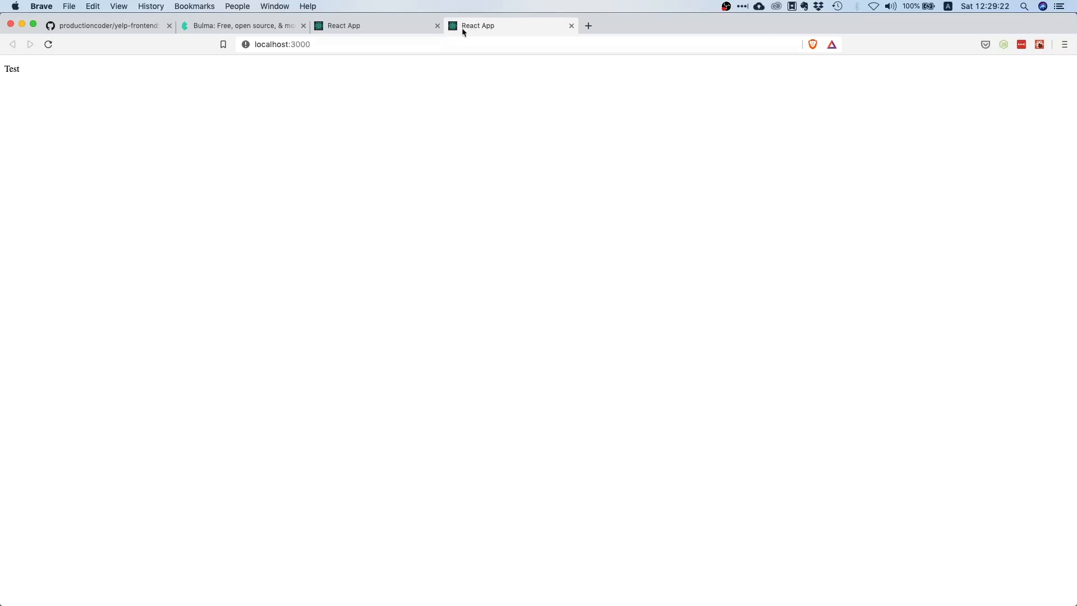
Step: Switch back from the localhost:3000 tab to VS Code
{"action": "key", "text": "cmd+tab"}
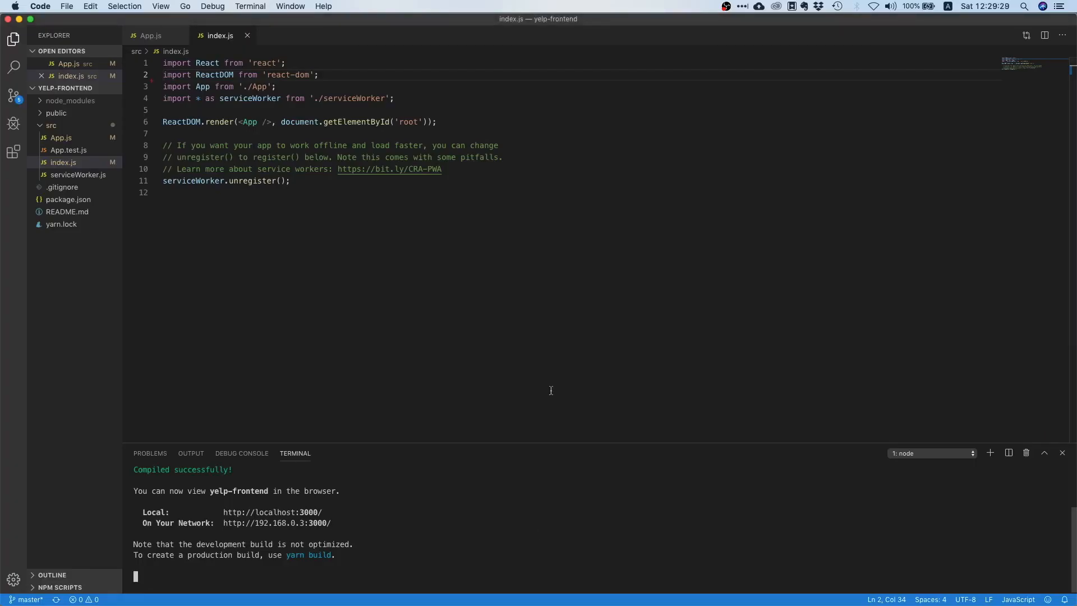
Step: Replace the 'React App' title in public/index.html with 'Belb'
{"action": "left_click", "coordinate": [56, 112]}
{"action": "type", "text": "title"}
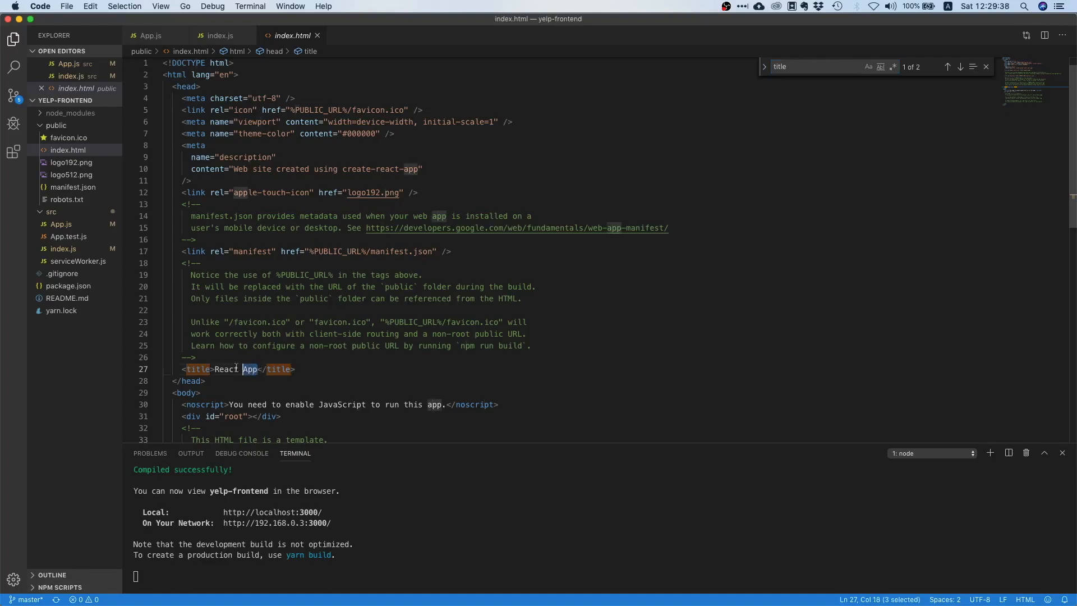
{"action": "type", "text": "Be"}
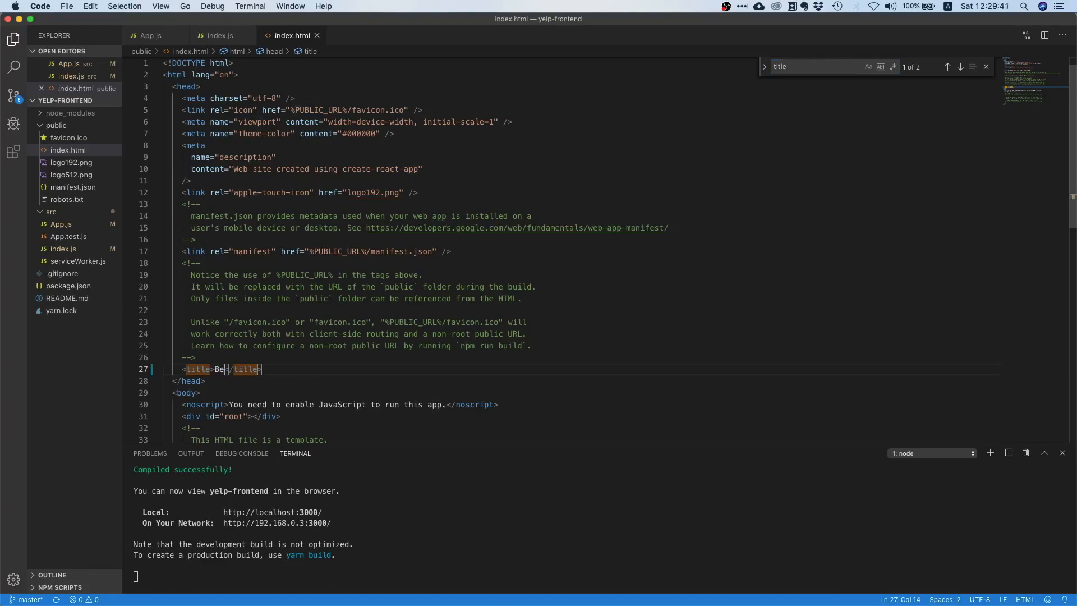
{"action": "type", "text": "lb"}
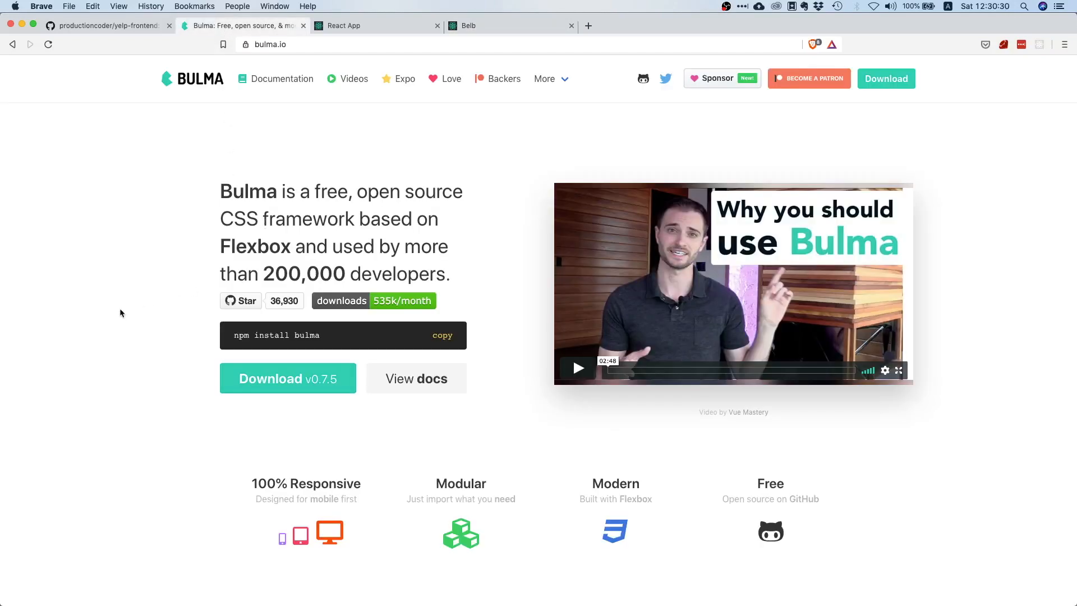
{"action": "mouse_move", "coordinate": [487, 318]}
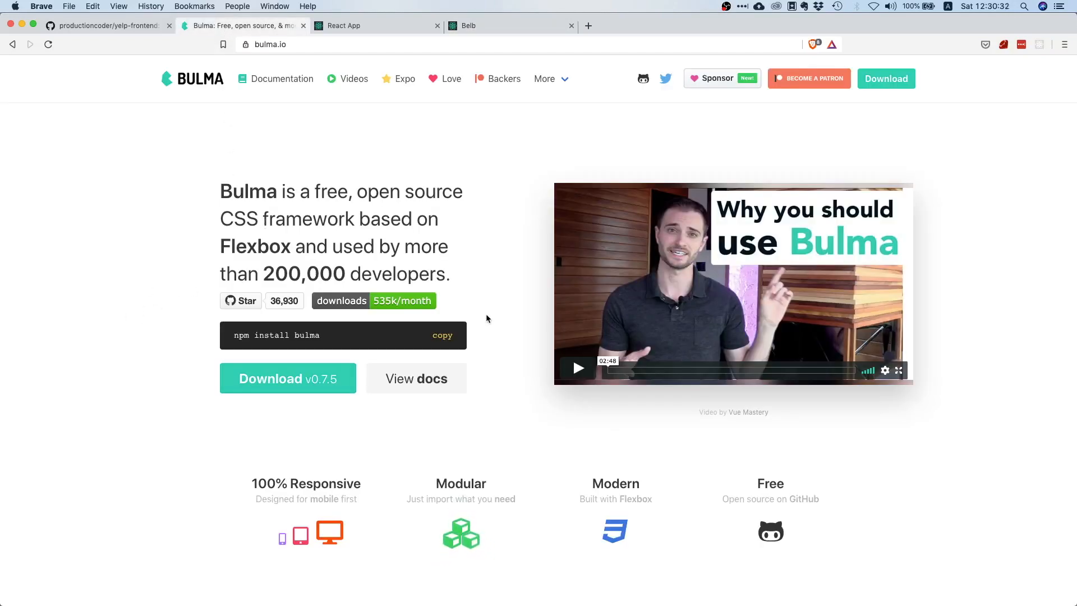
{"action": "mouse_move", "coordinate": [459, 301]}
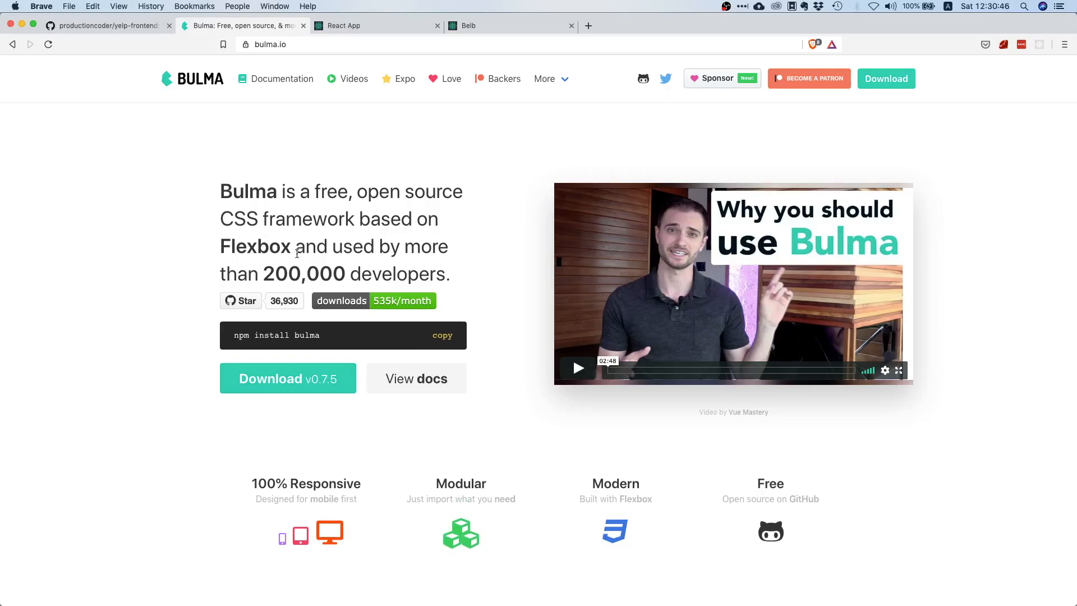
{"action": "mouse_move", "coordinate": [187, 224]}
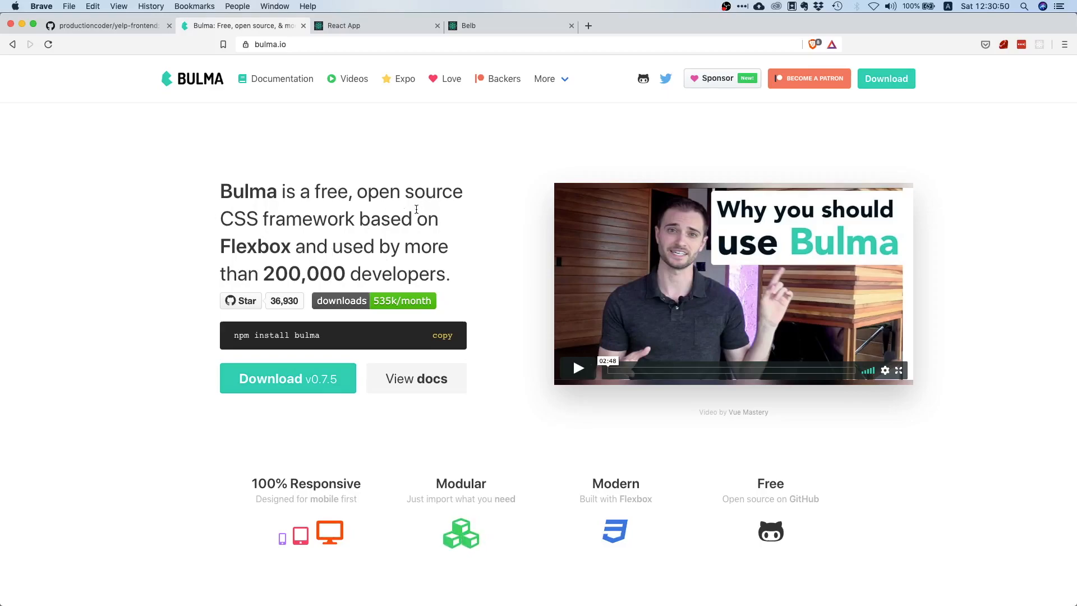
{"action": "mouse_move", "coordinate": [158, 206]}
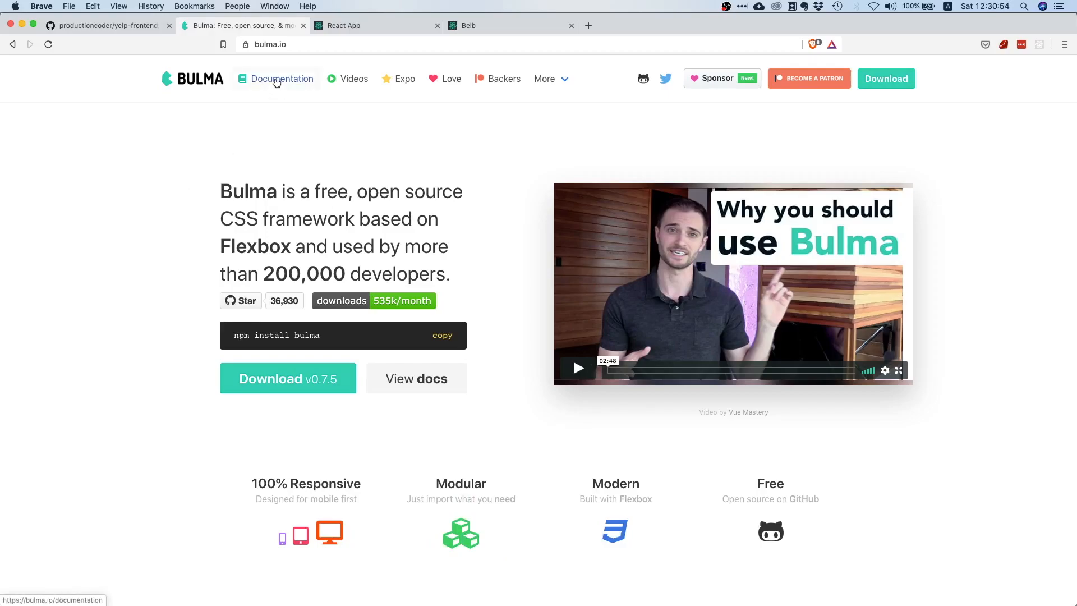
Step: Navigate Bulma's Getting Started docs down to the Font Awesome icons script tag
{"action": "left_click", "coordinate": [280, 79]}
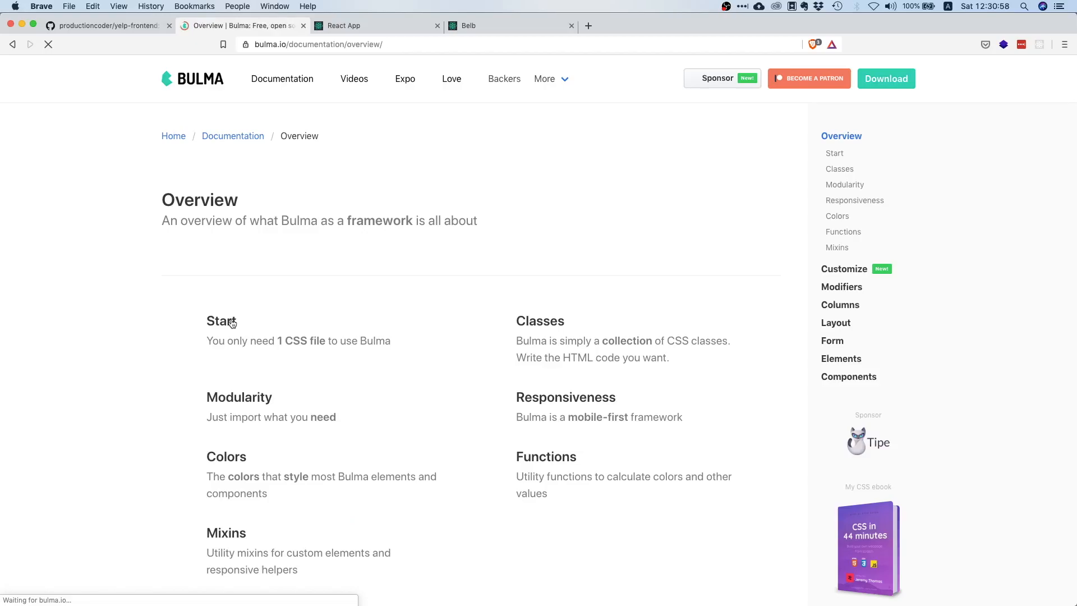
{"action": "left_click", "coordinate": [221, 321]}
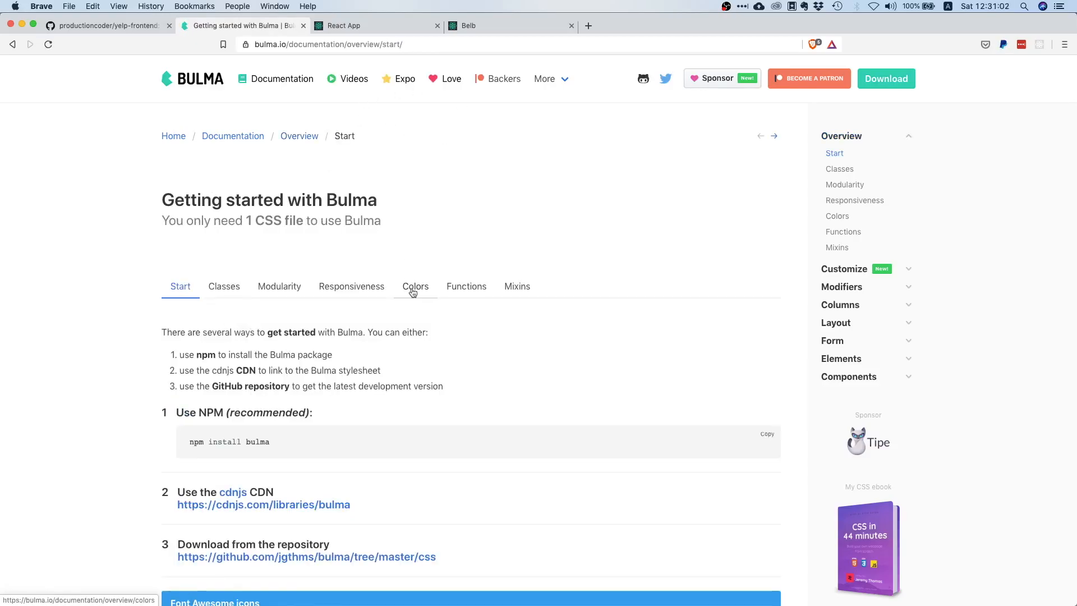
{"action": "scroll", "scroll_direction": "down", "scroll_amount": 3}
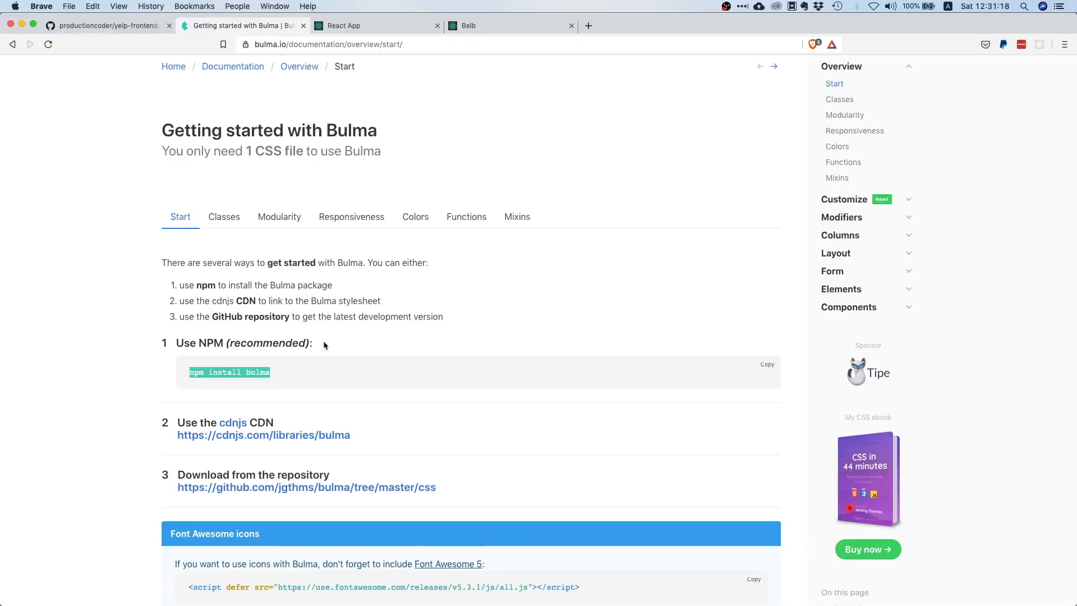
{"action": "scroll", "scroll_direction": "down", "scroll_amount": 3}
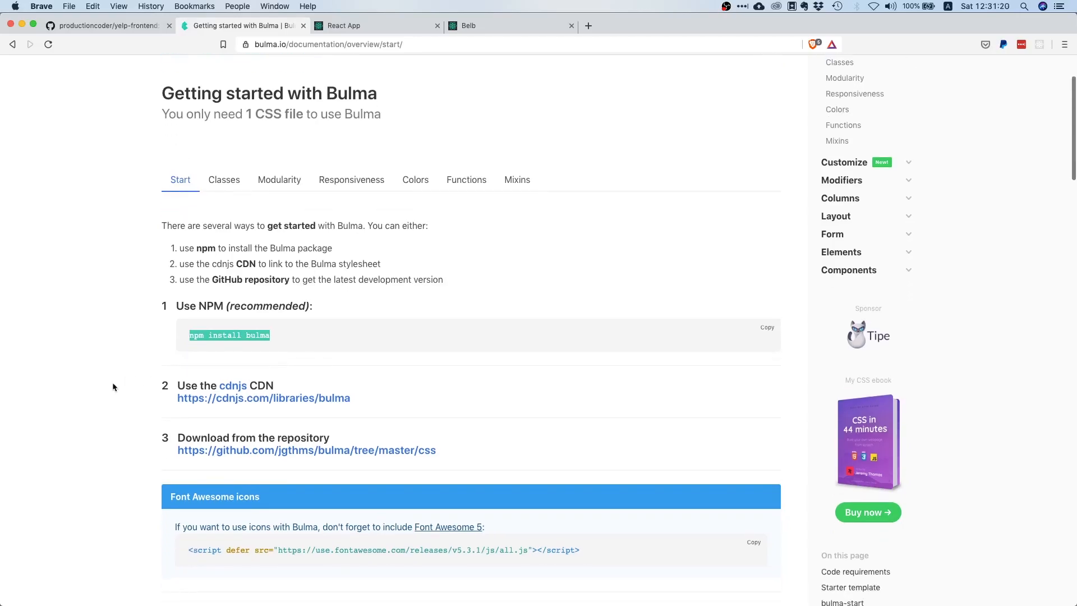
{"action": "scroll", "scroll_direction": "down", "scroll_amount": 3}
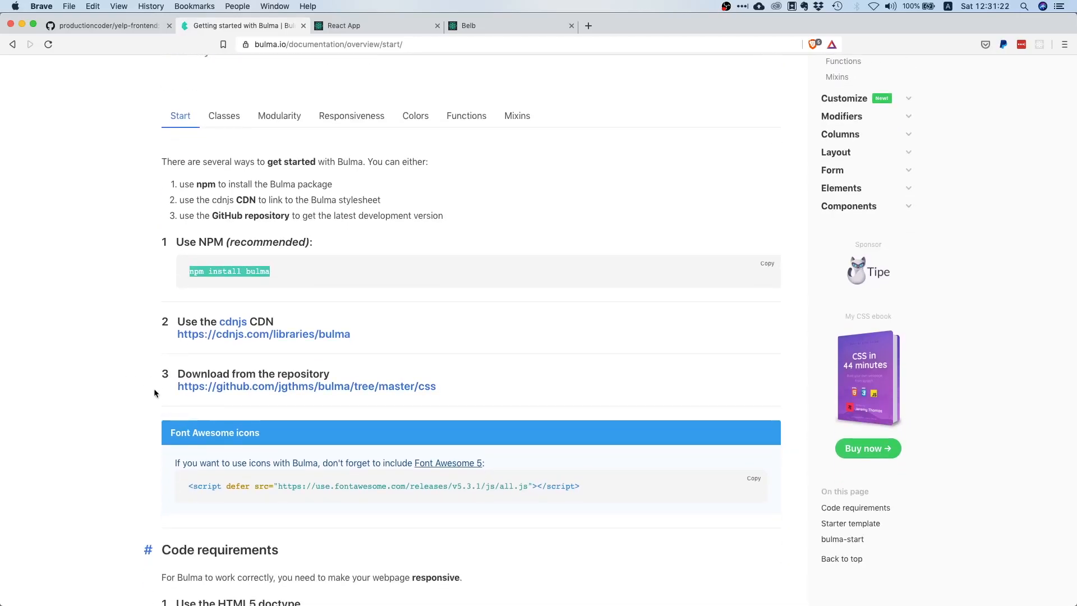
{"action": "mouse_move", "coordinate": [561, 441]}
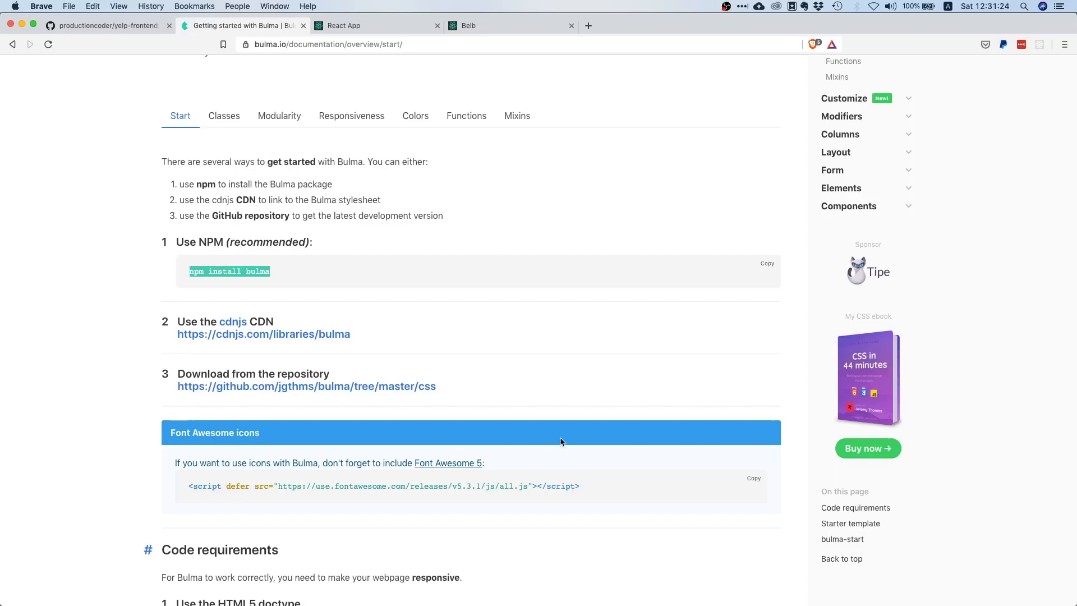
{"action": "mouse_move", "coordinate": [586, 490]}
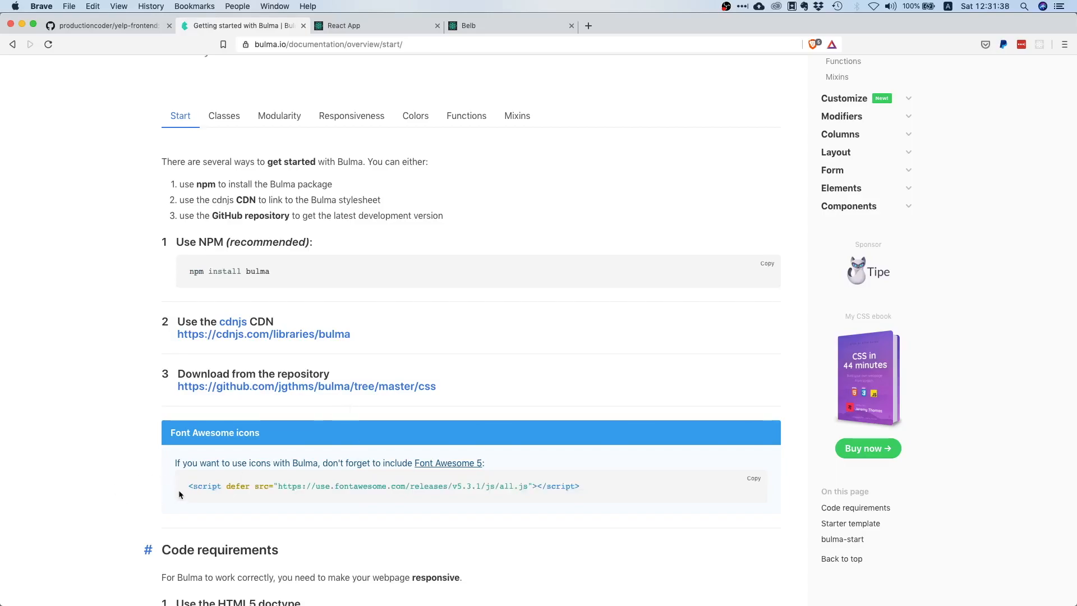
{"action": "mouse_move", "coordinate": [376, 552]}
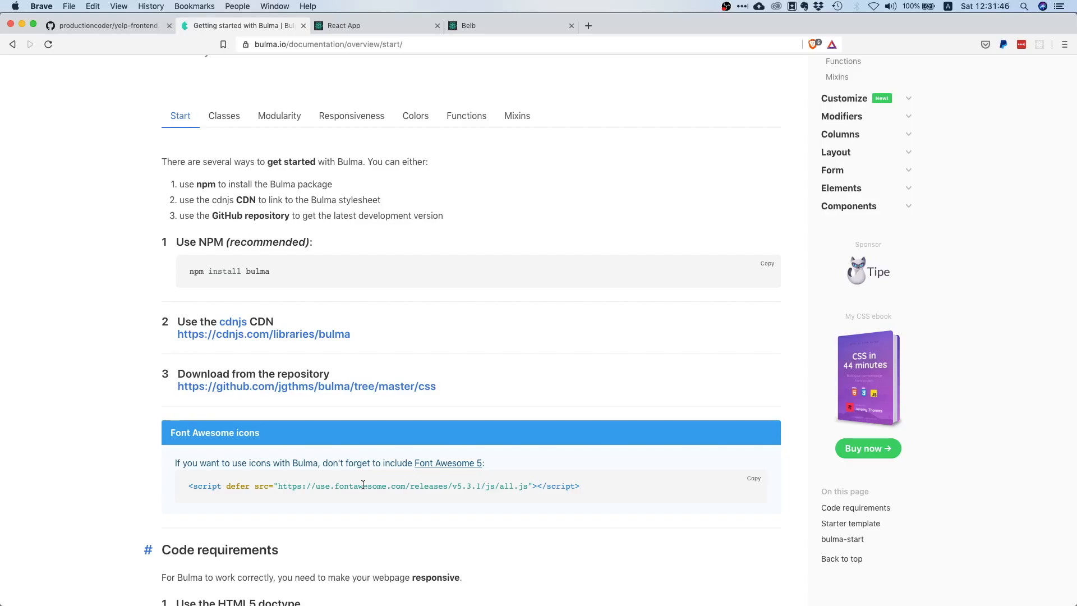
{"action": "mouse_move", "coordinate": [94, 444]}
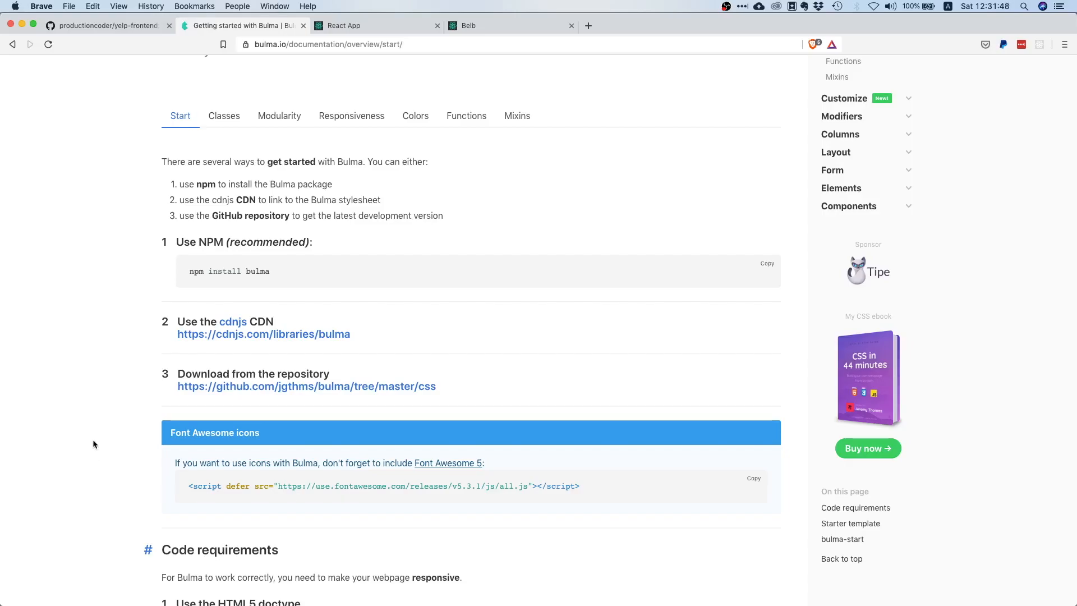
{"action": "mouse_move", "coordinate": [95, 419]}
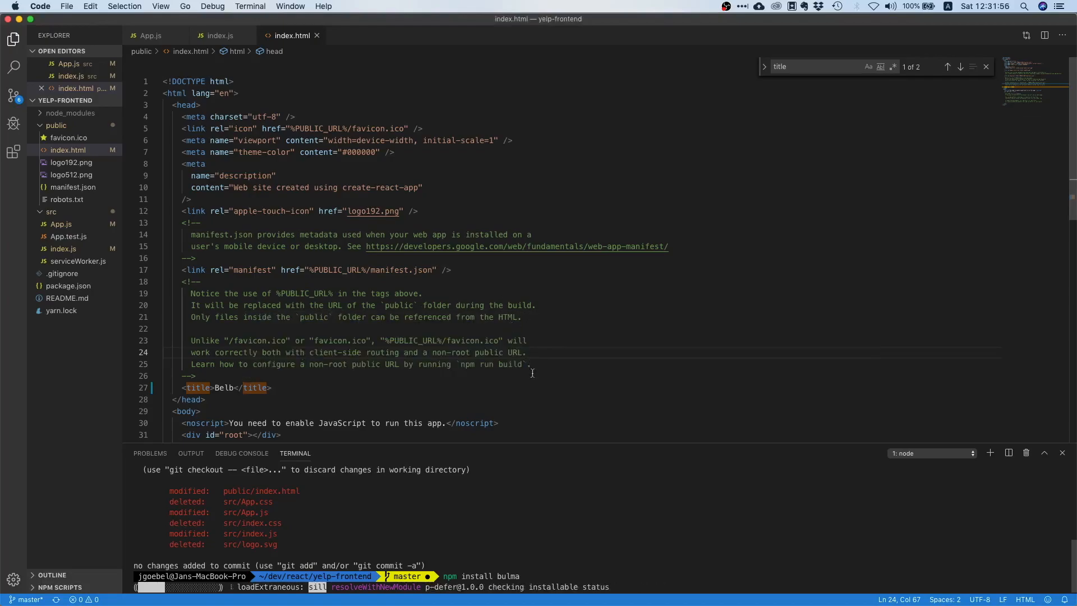
Step: Insert the Font Awesome v5.3.1 <script defer> tag on a new line above the title in index.html
{"action": "key", "text": "enter"}
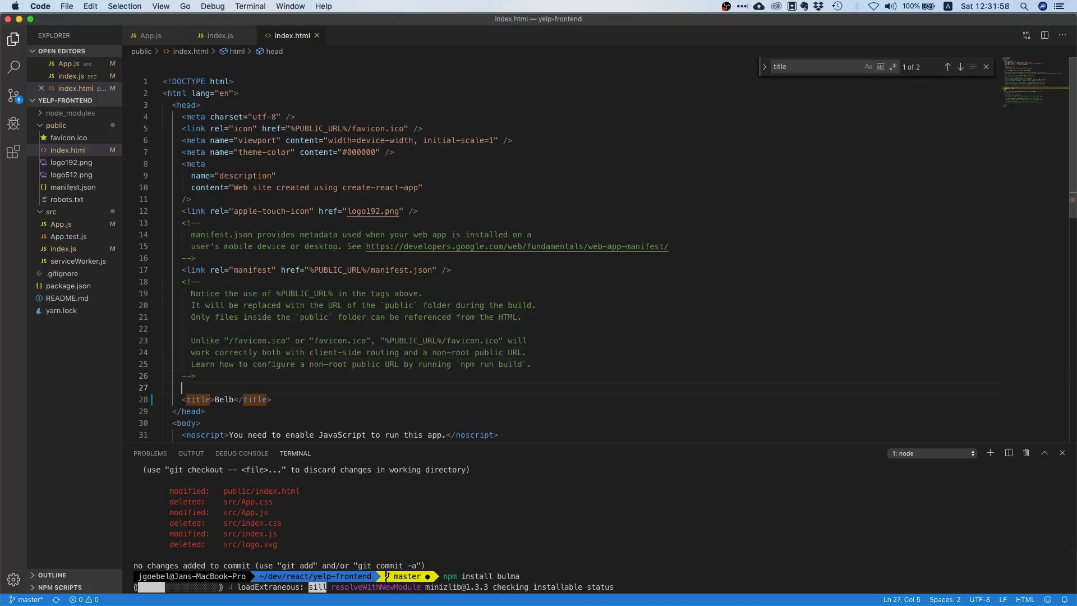
{"action": "type", "text": "<script defer src=\"https://use.fontawesome.com/releases/v5.3.1/js/all.js\"></script>"}
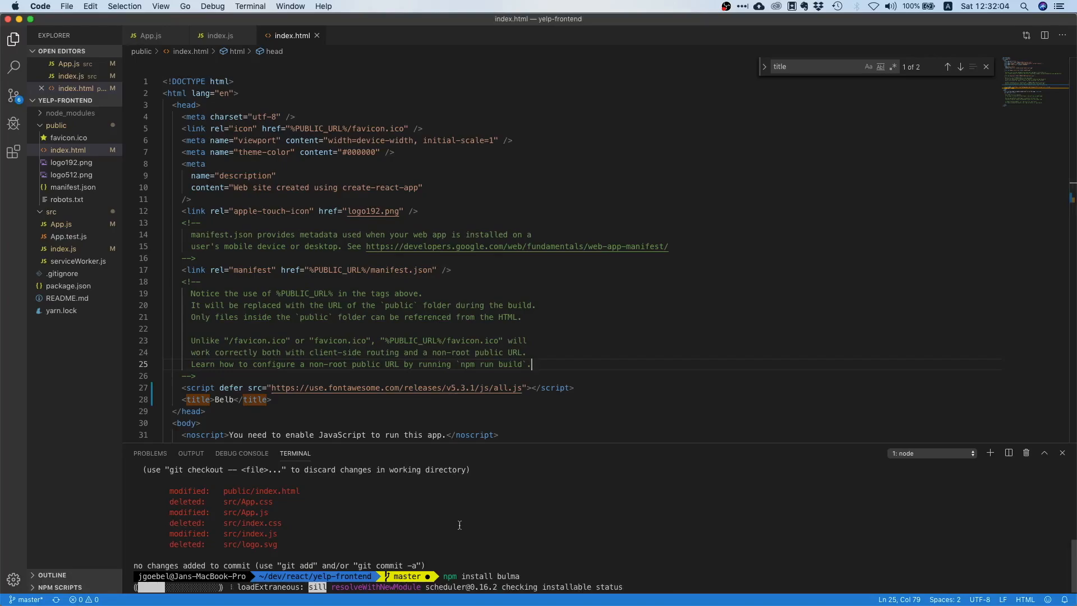
{"action": "mouse_move", "coordinate": [598, 531]}
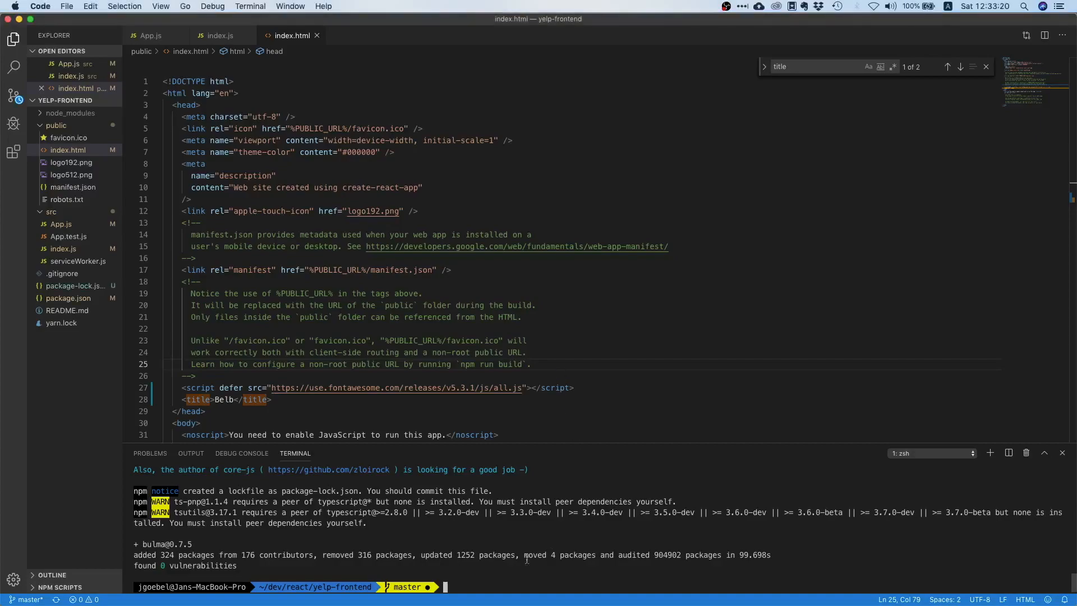
Step: Check git status, stage everything and commit with the message "clean up project"
{"action": "type", "text": "git stat"}
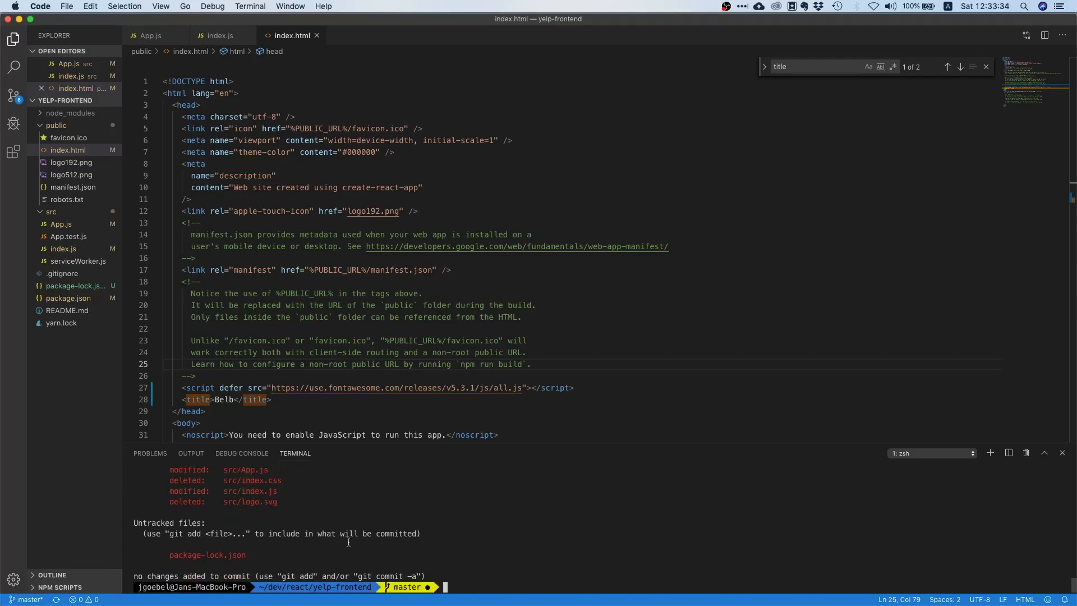
{"action": "mouse_move", "coordinate": [462, 554]}
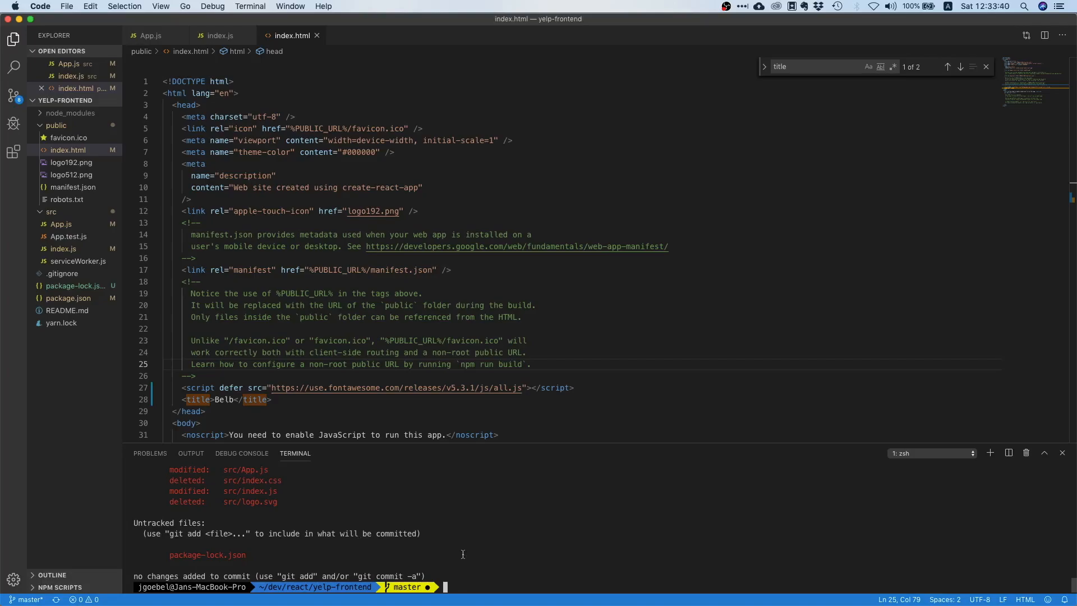
{"action": "type", "text": "git co"}
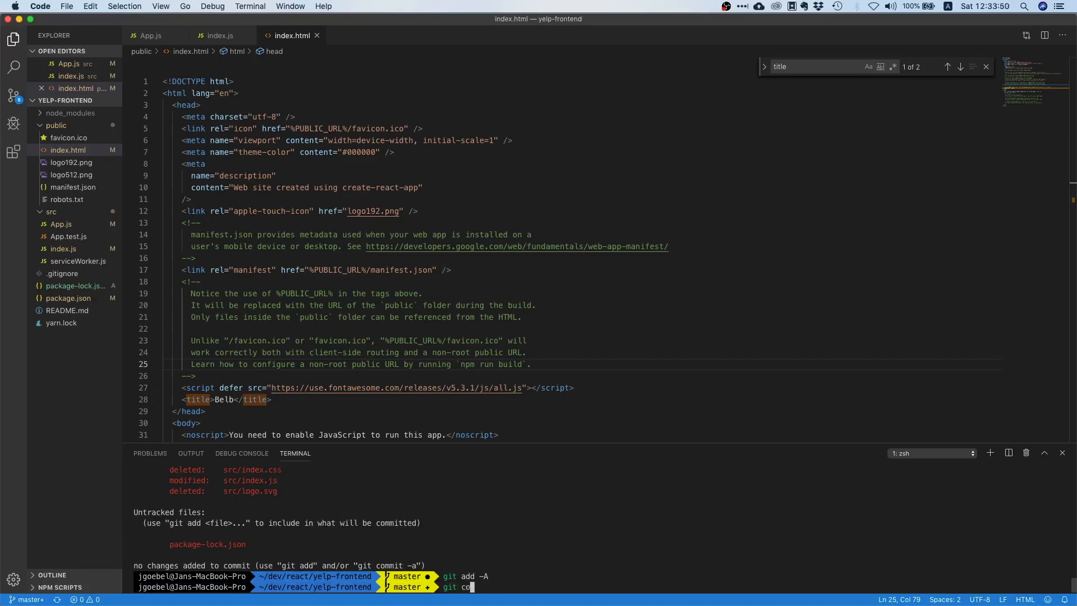
{"action": "type", "text": "mmit -m \""}
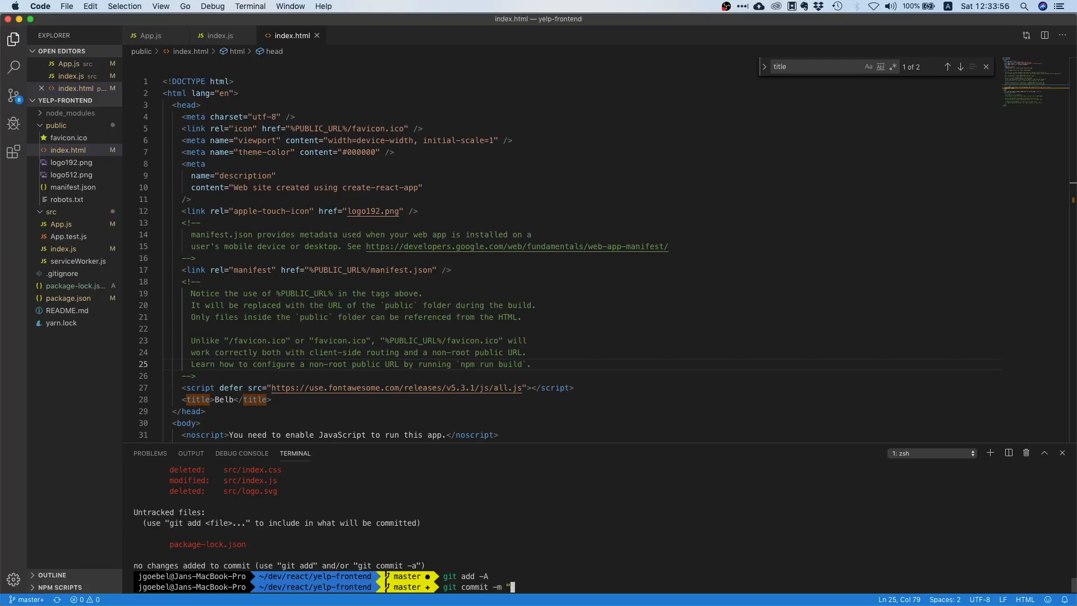
{"action": "type", "text": "clean up"}
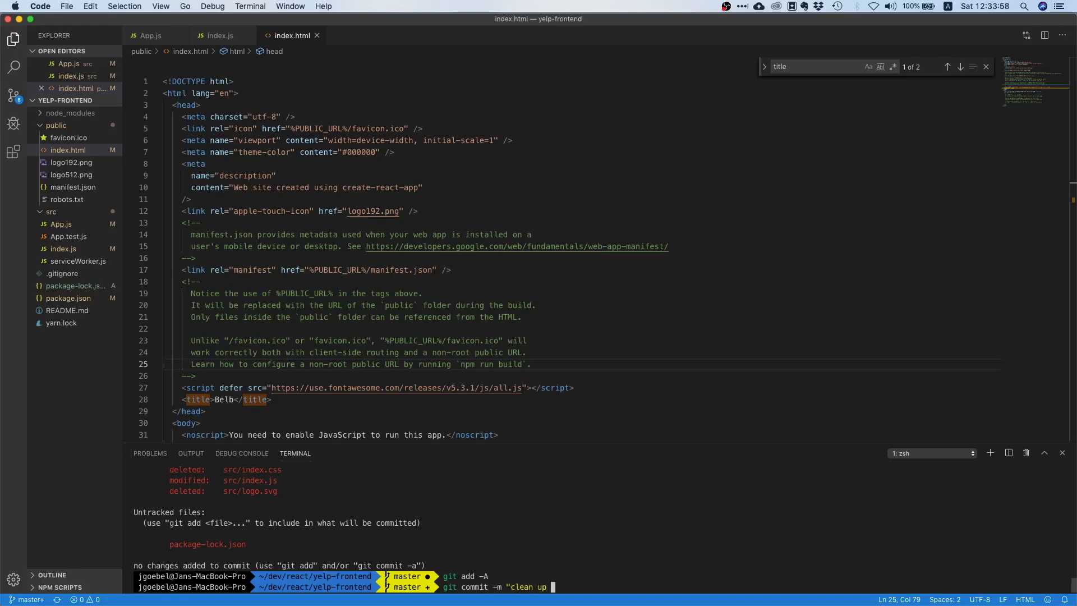
{"action": "key", "text": "enter"}
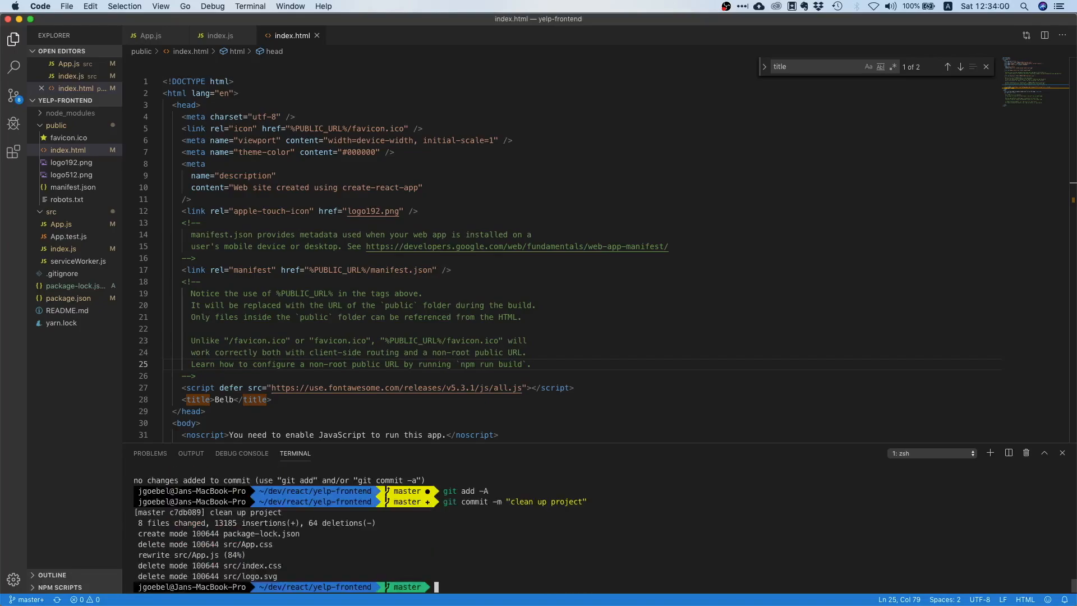
Step: Push the new commit to the GitHub yelp-frontend repository
{"action": "type", "text": "git push"}
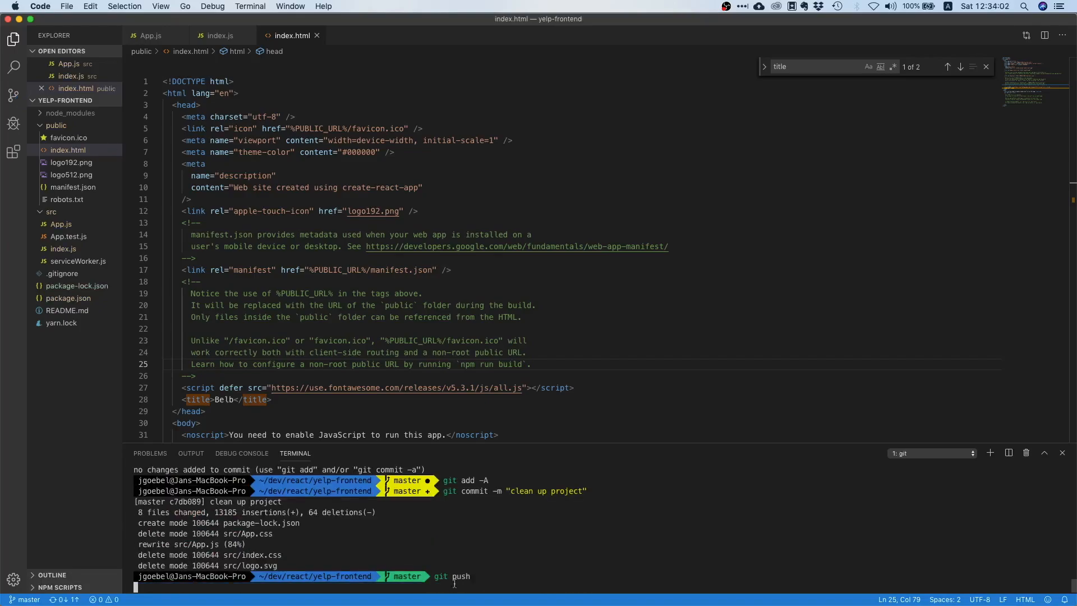
{"action": "key", "text": "Return"}
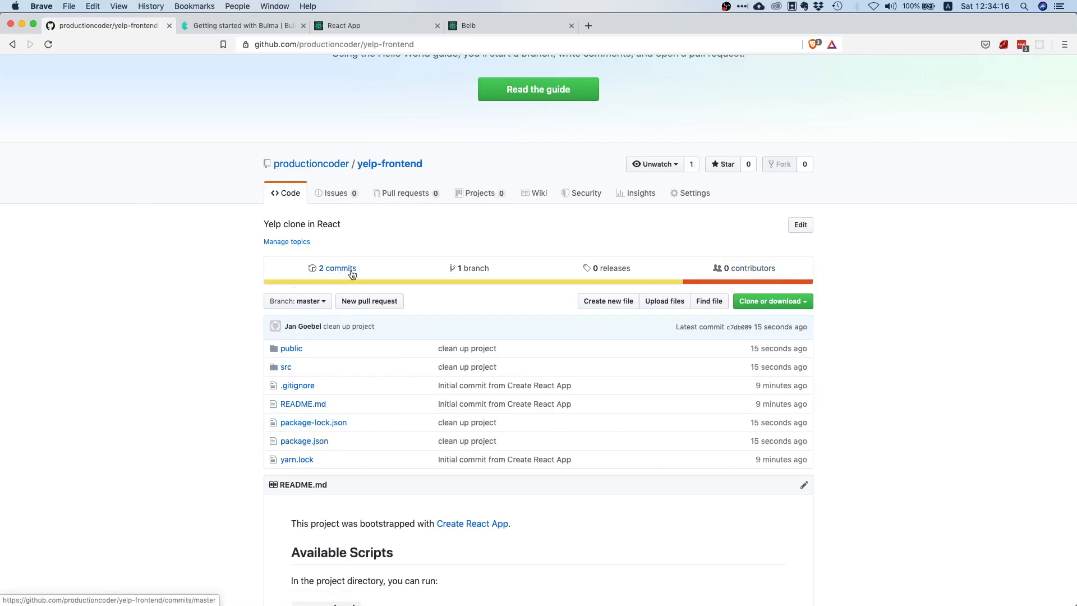
Step: Scroll the reloaded repository page to see clean up project as the latest commit on all files
{"action": "scroll", "scroll_direction": "down", "scroll_amount": 3}
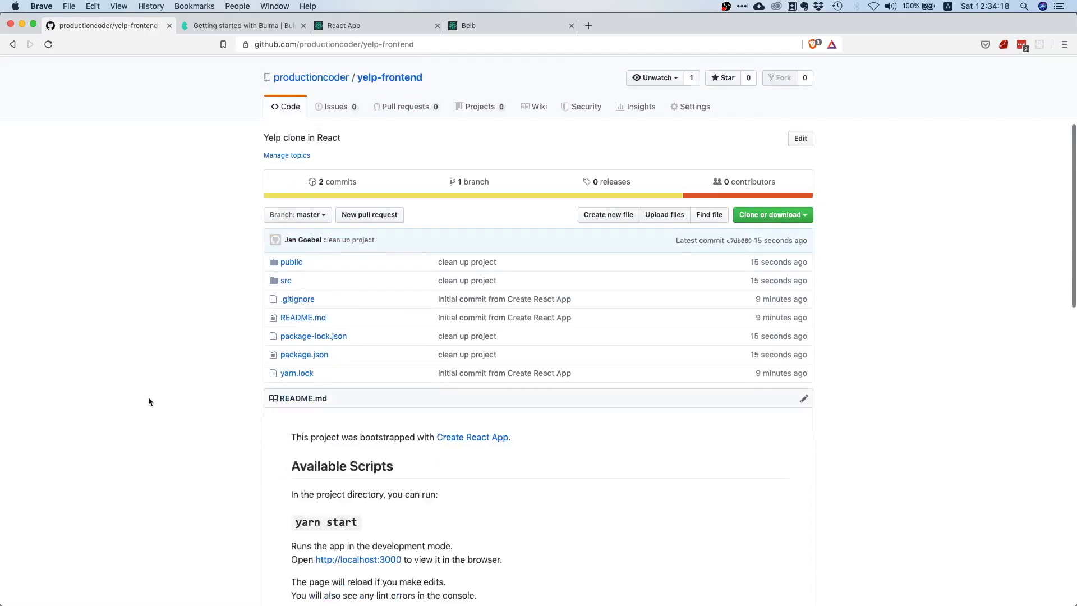
{"action": "scroll", "scroll_direction": "down", "scroll_amount": 3}
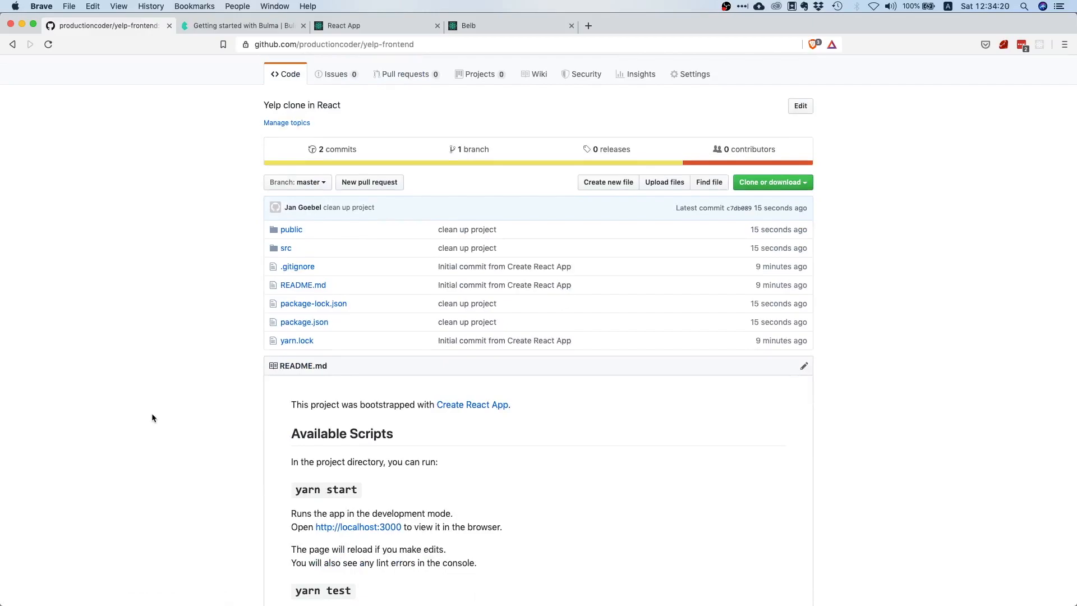
{"action": "mouse_move", "coordinate": [134, 450]}
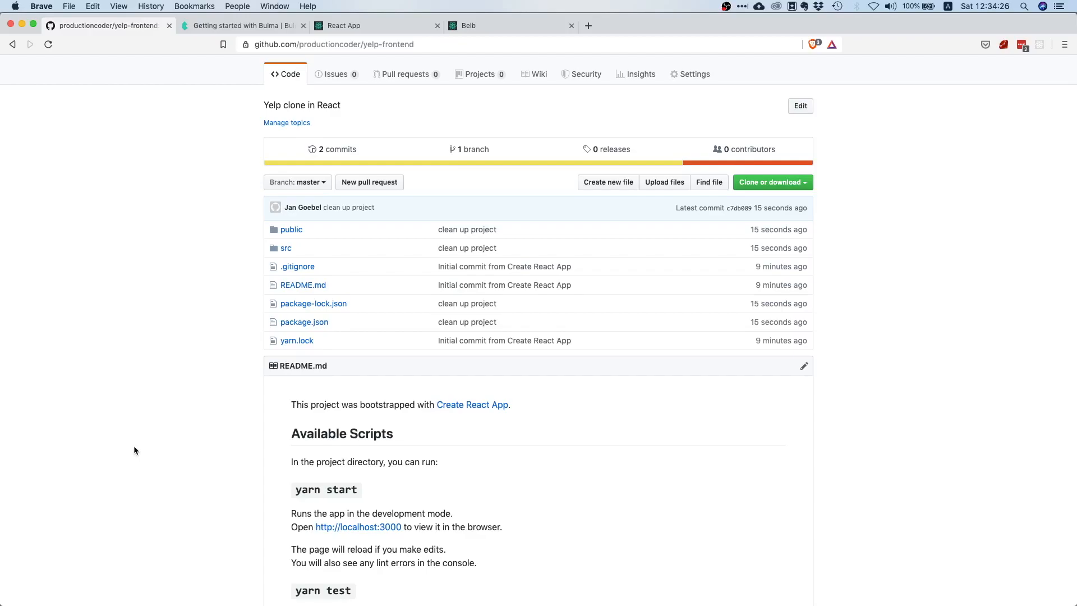
{"action": "mouse_move", "coordinate": [146, 408]}
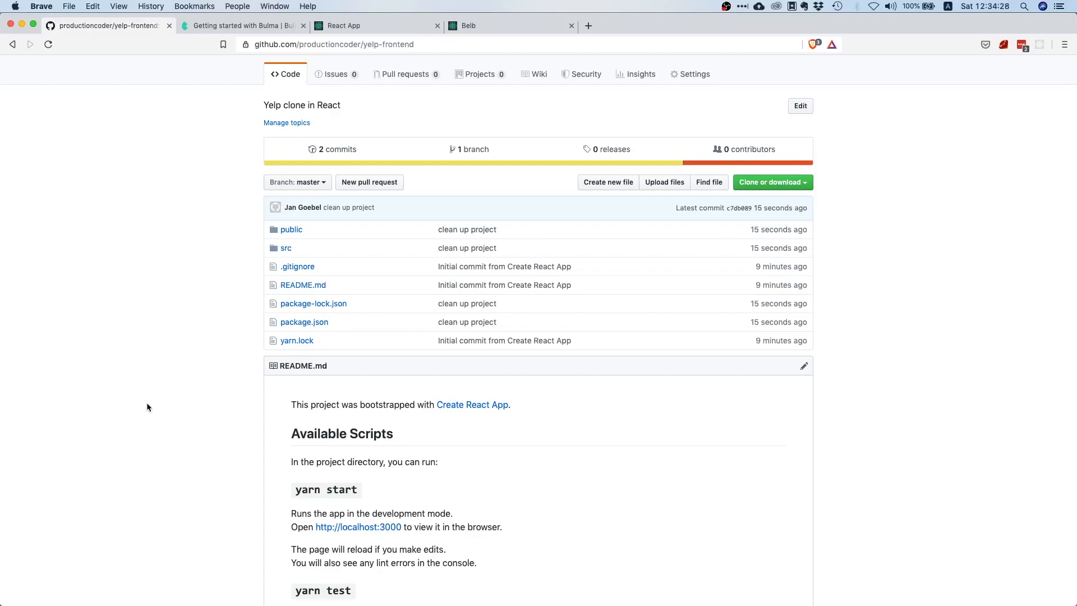
{"action": "mouse_move", "coordinate": [159, 459]}
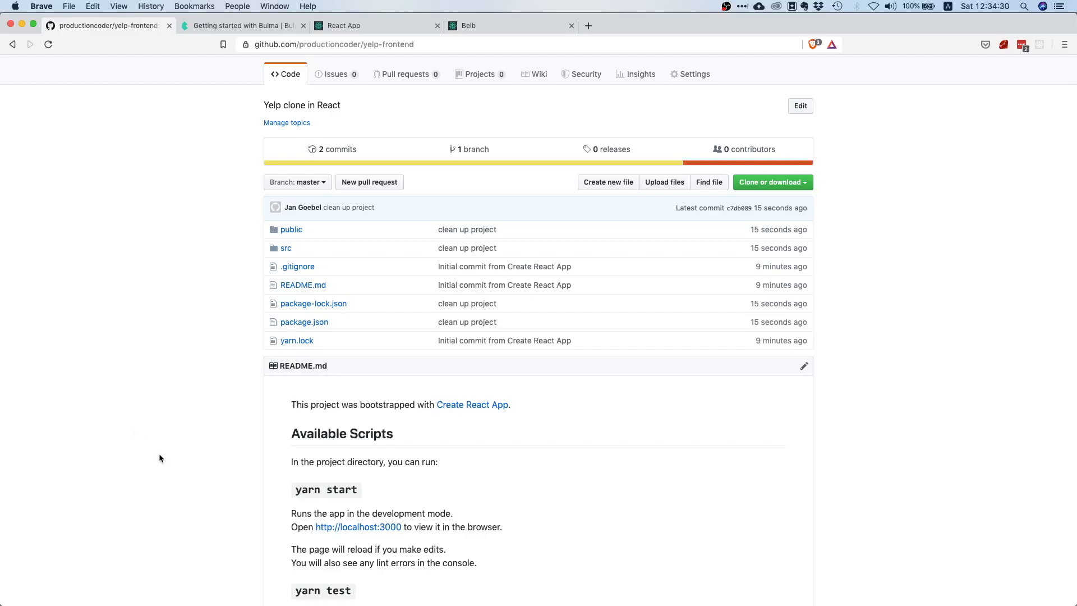
{"action": "mouse_move", "coordinate": [149, 471]}
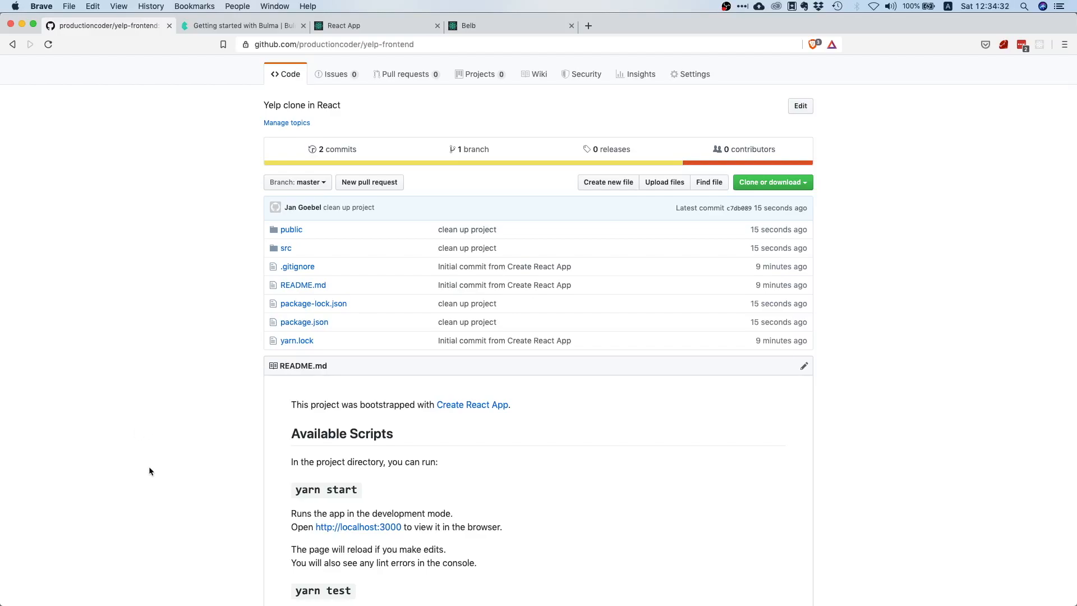